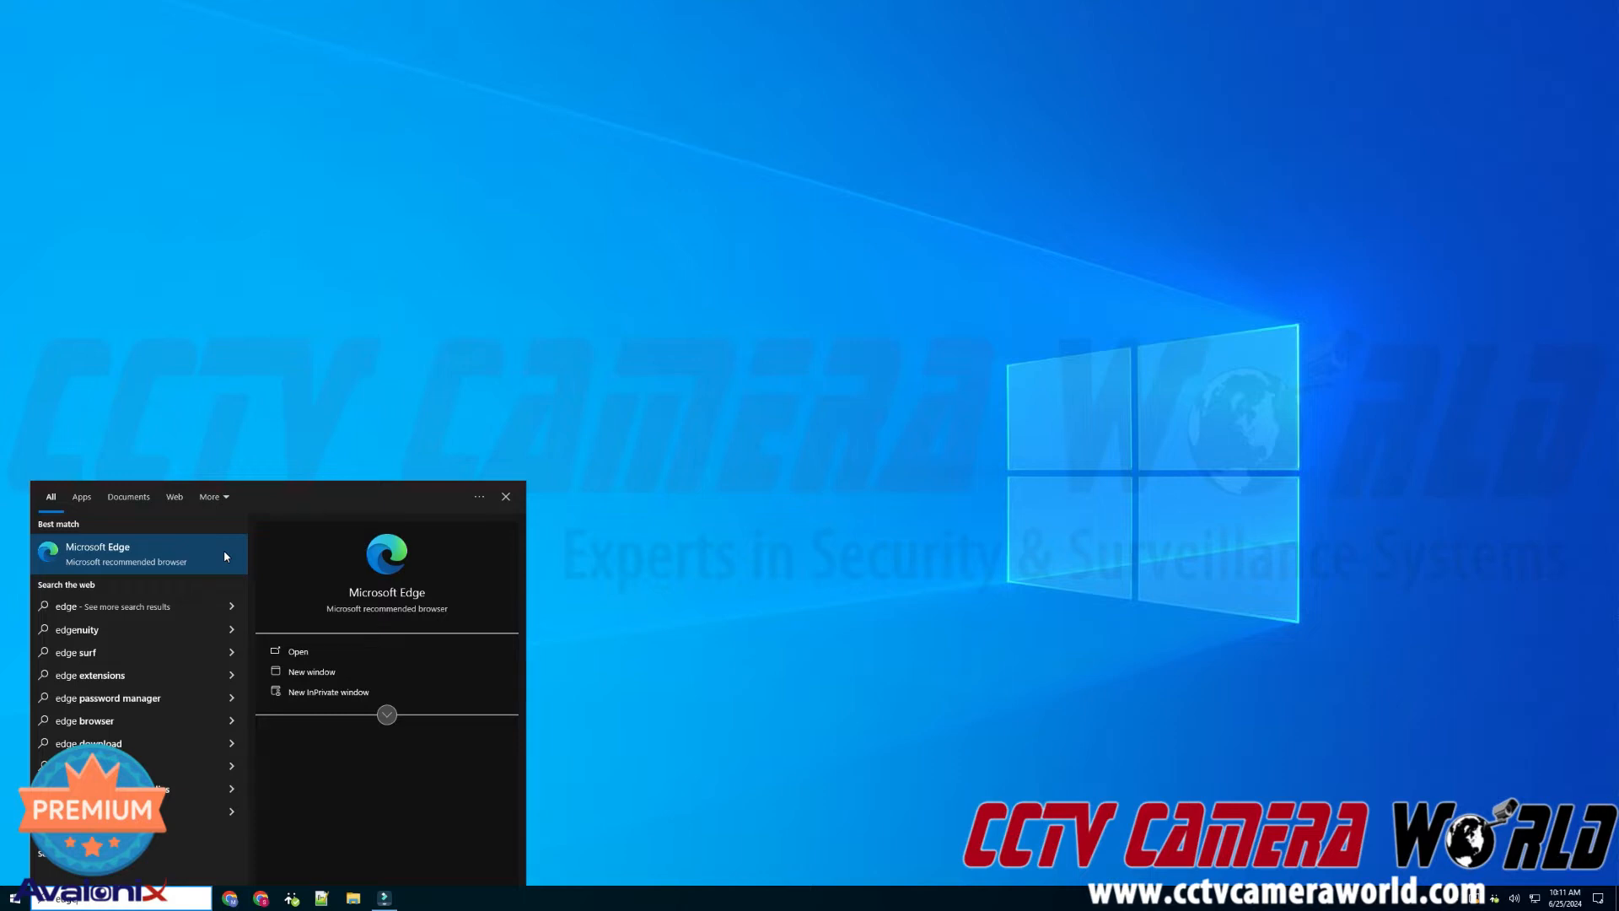
- Launch Edge and enter the camera address 192.168.1.150 in the address bar
{"action": "left_click", "coordinate": [97, 552]}
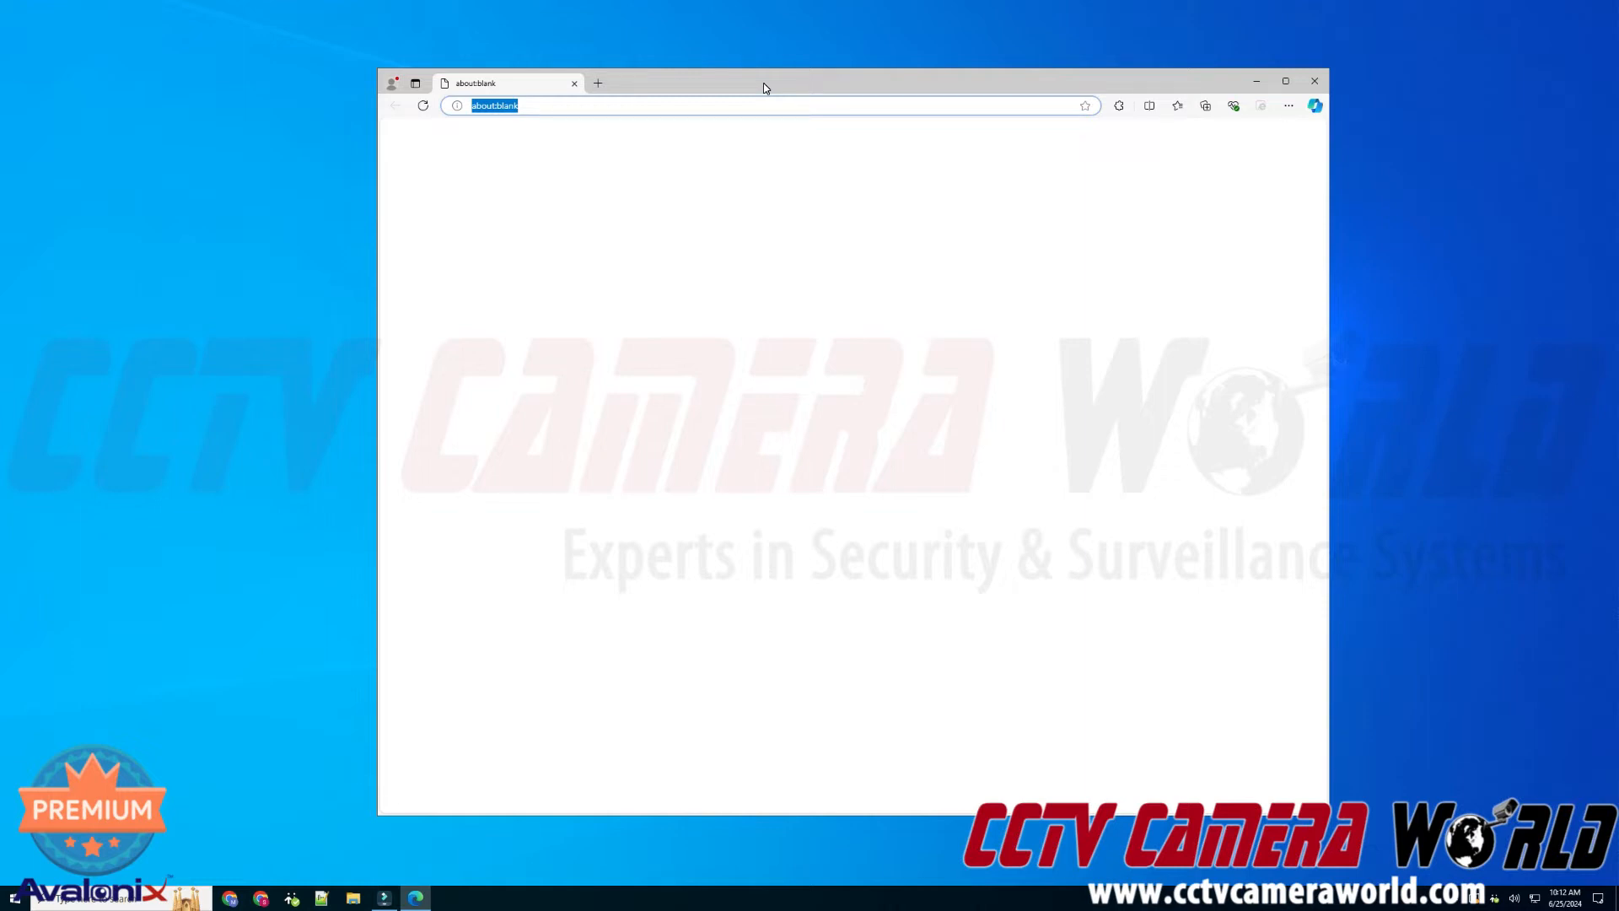
{"action": "type", "text": "192.168.1.150"}
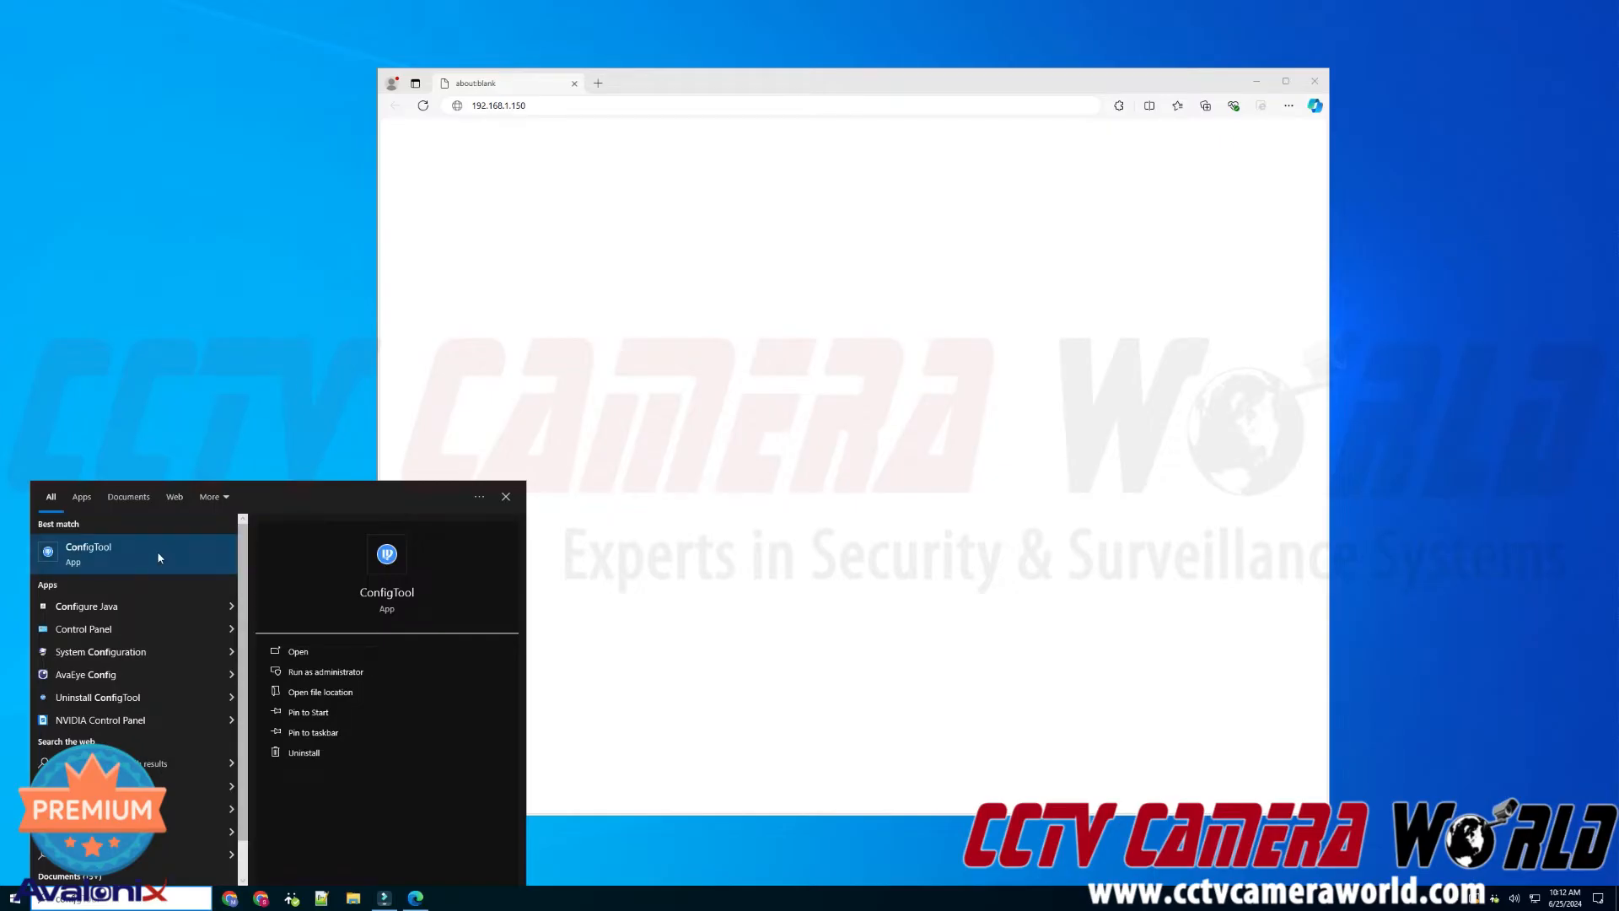
- Launch ConfigTool, sort devices by IP:Port and open the web page of camera 192.168.1.150
{"action": "left_click", "coordinate": [621, 519]}
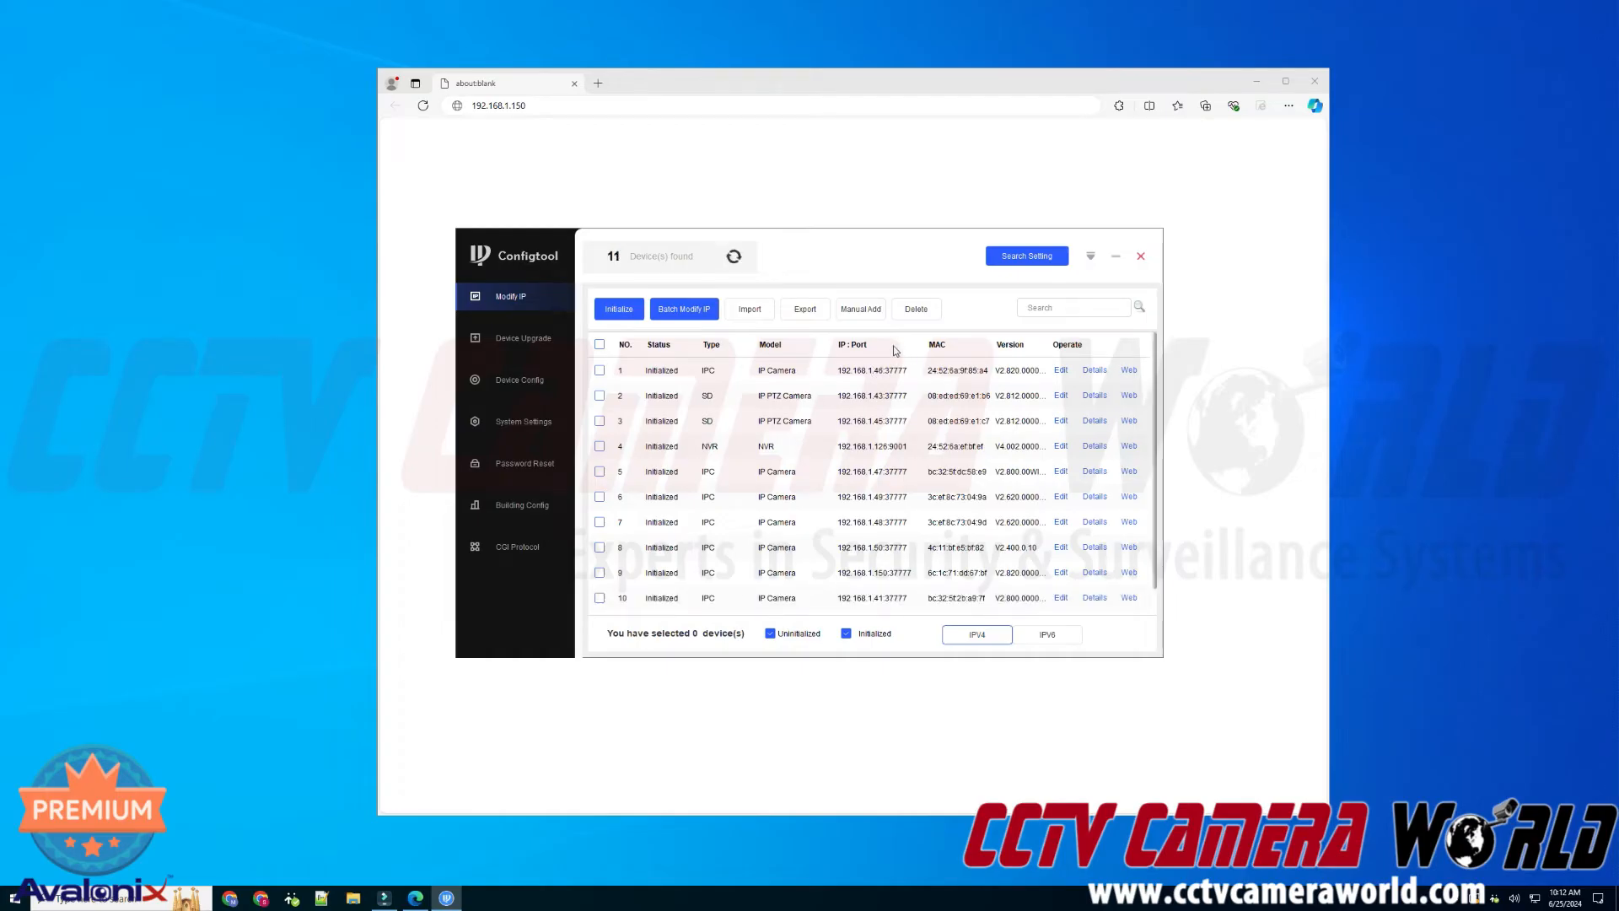
{"action": "left_click", "coordinate": [854, 344]}
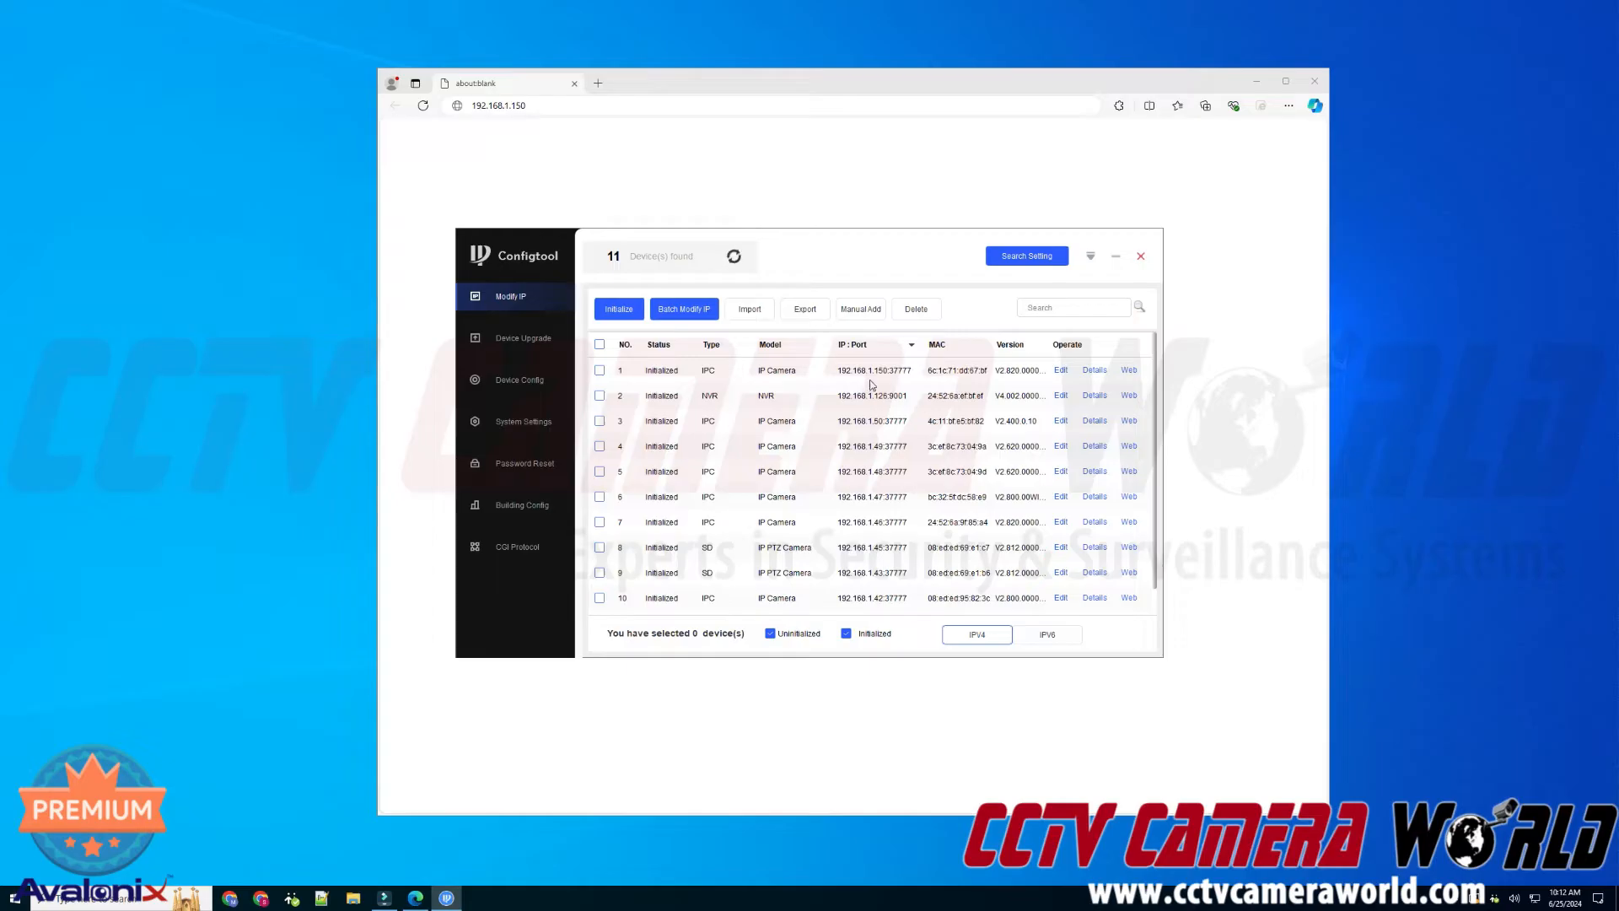
{"action": "mouse_move", "coordinate": [884, 381]}
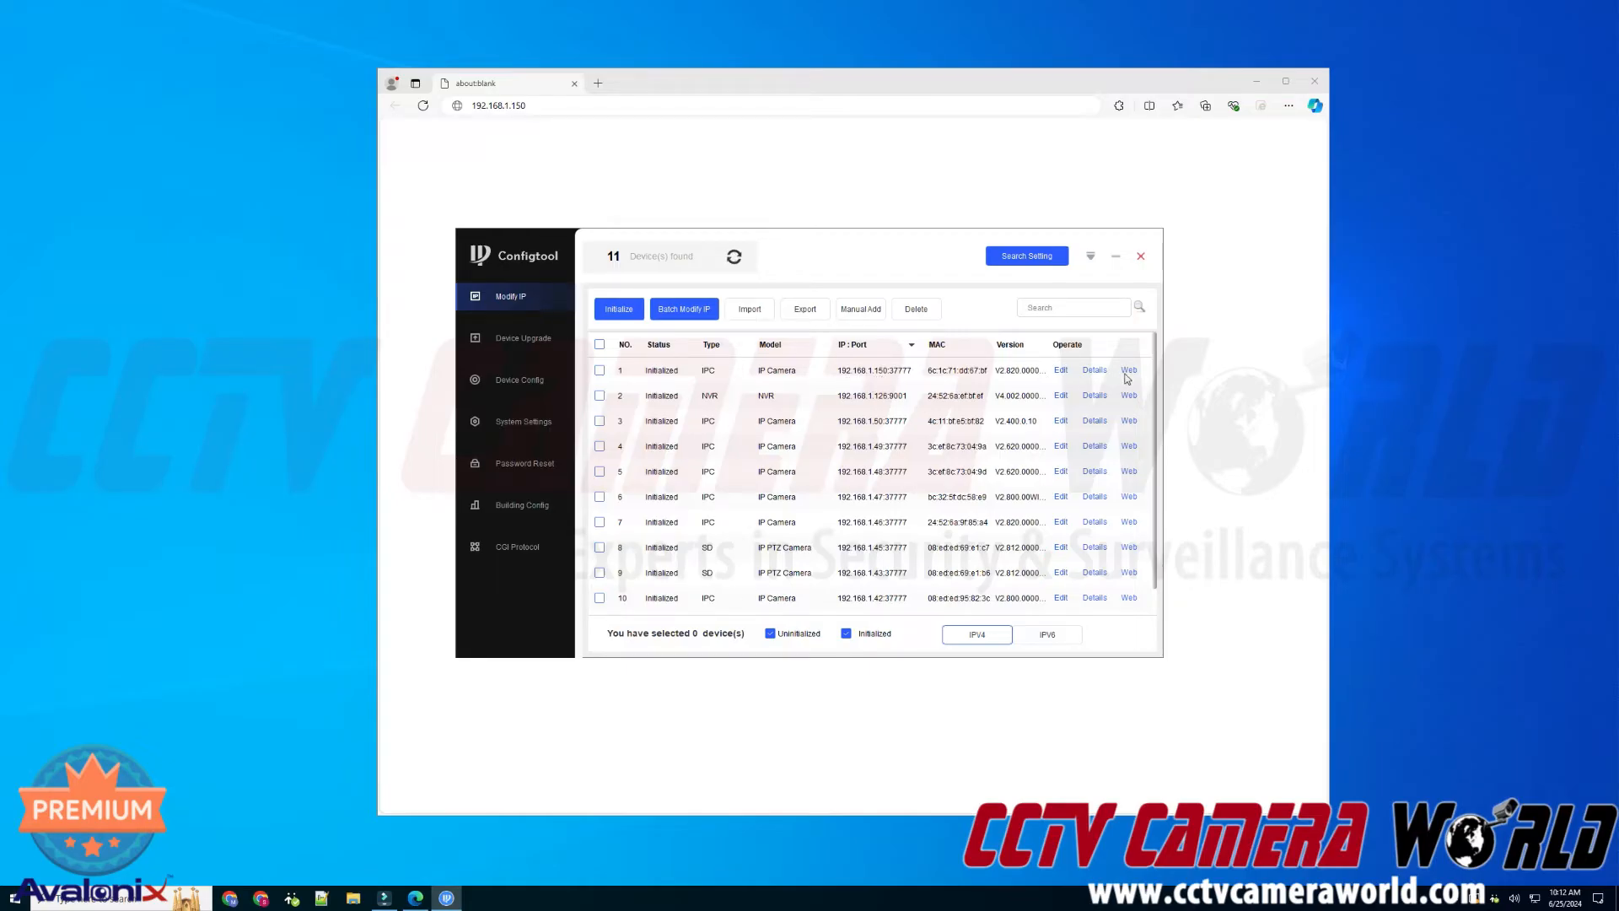
{"action": "left_click", "coordinate": [1129, 369]}
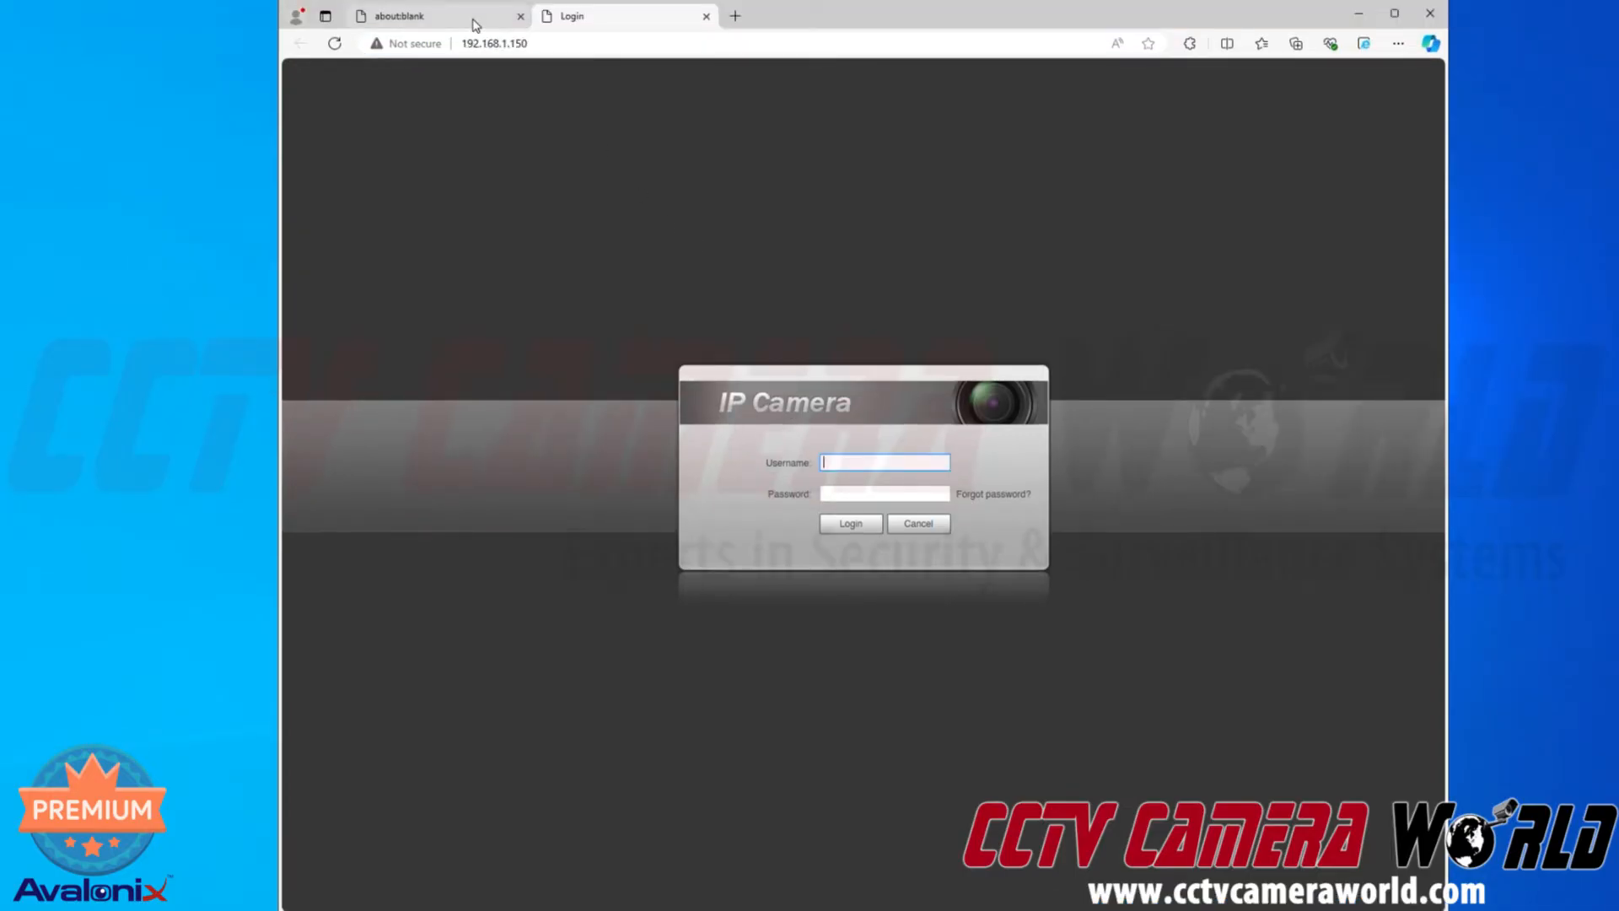
- Close the about:blank tab and log in to the camera as admin
{"action": "left_click", "coordinate": [519, 15]}
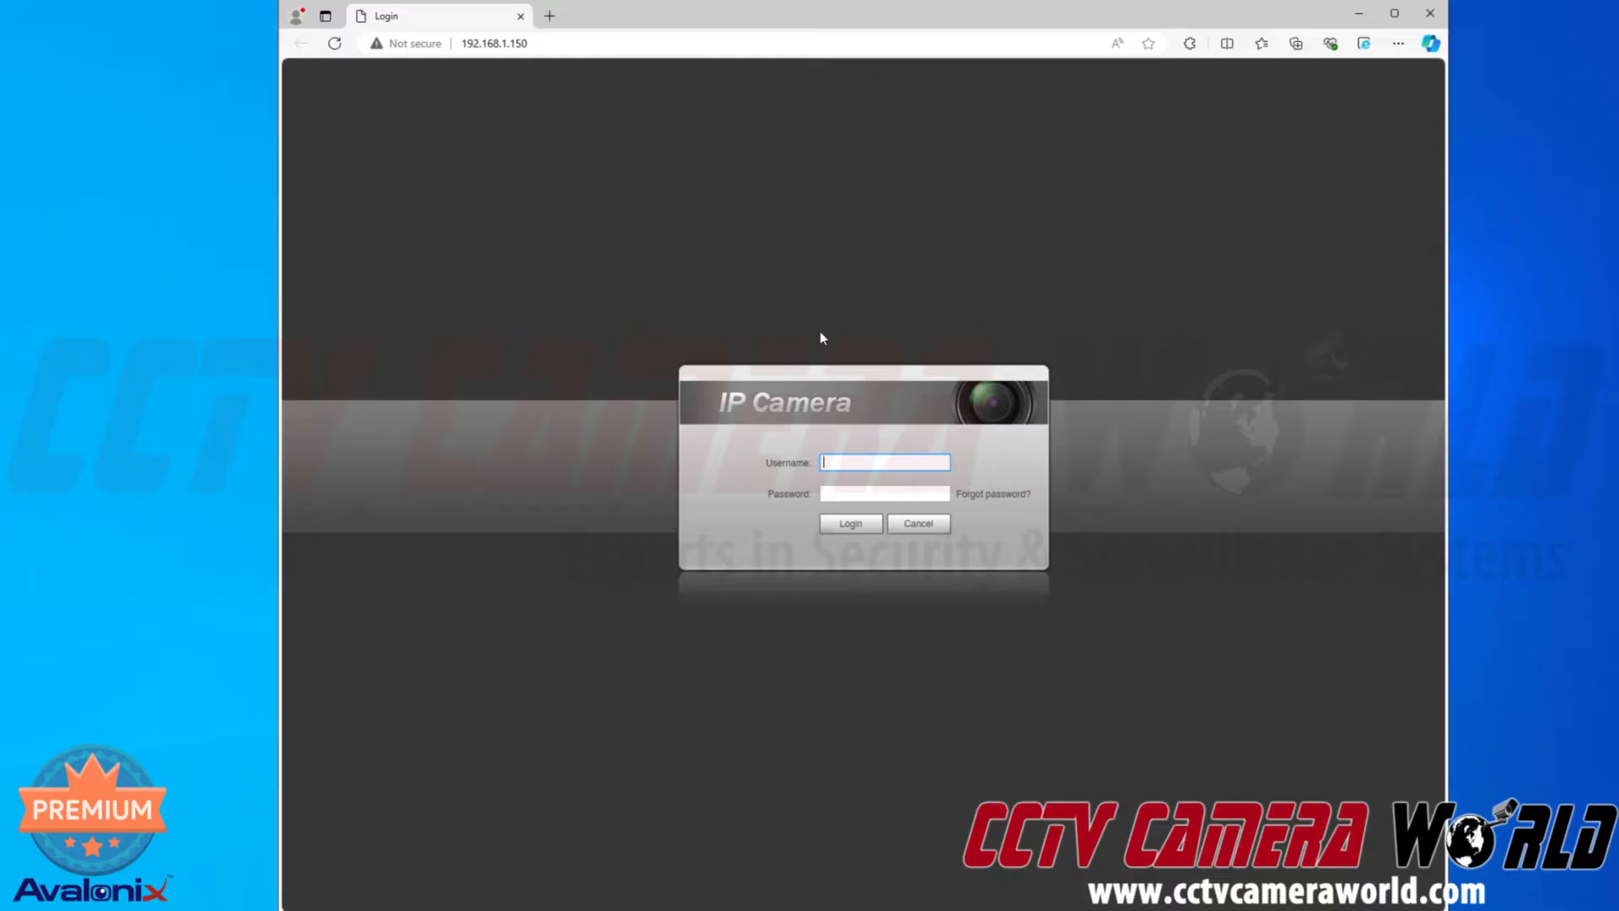
{"action": "type", "text": "admin"}
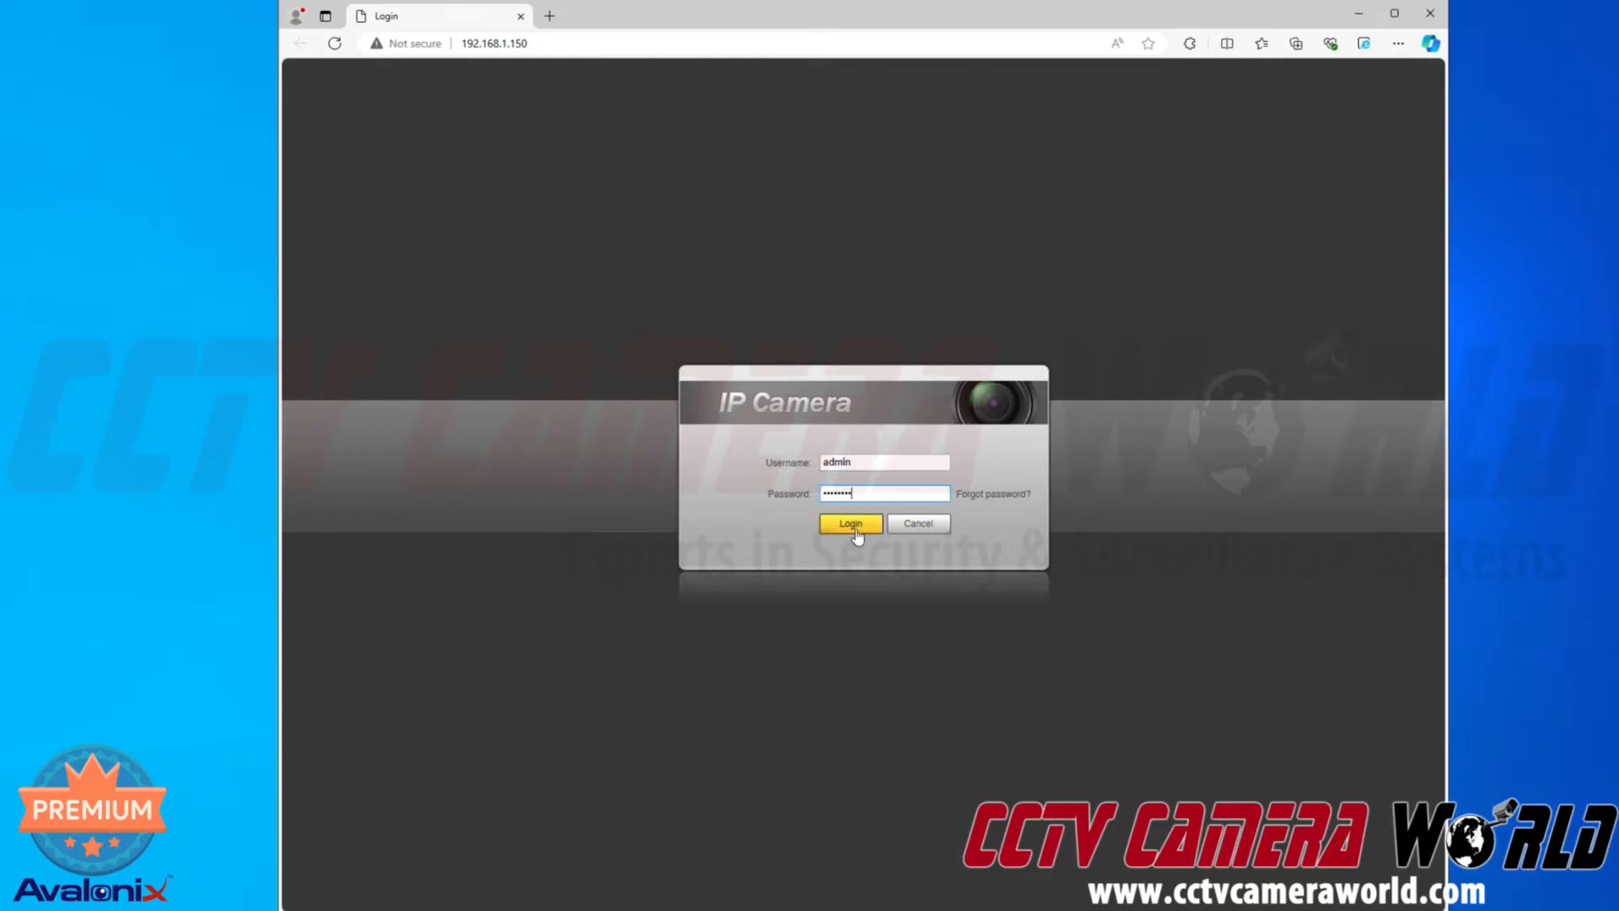
{"action": "left_click", "coordinate": [850, 523]}
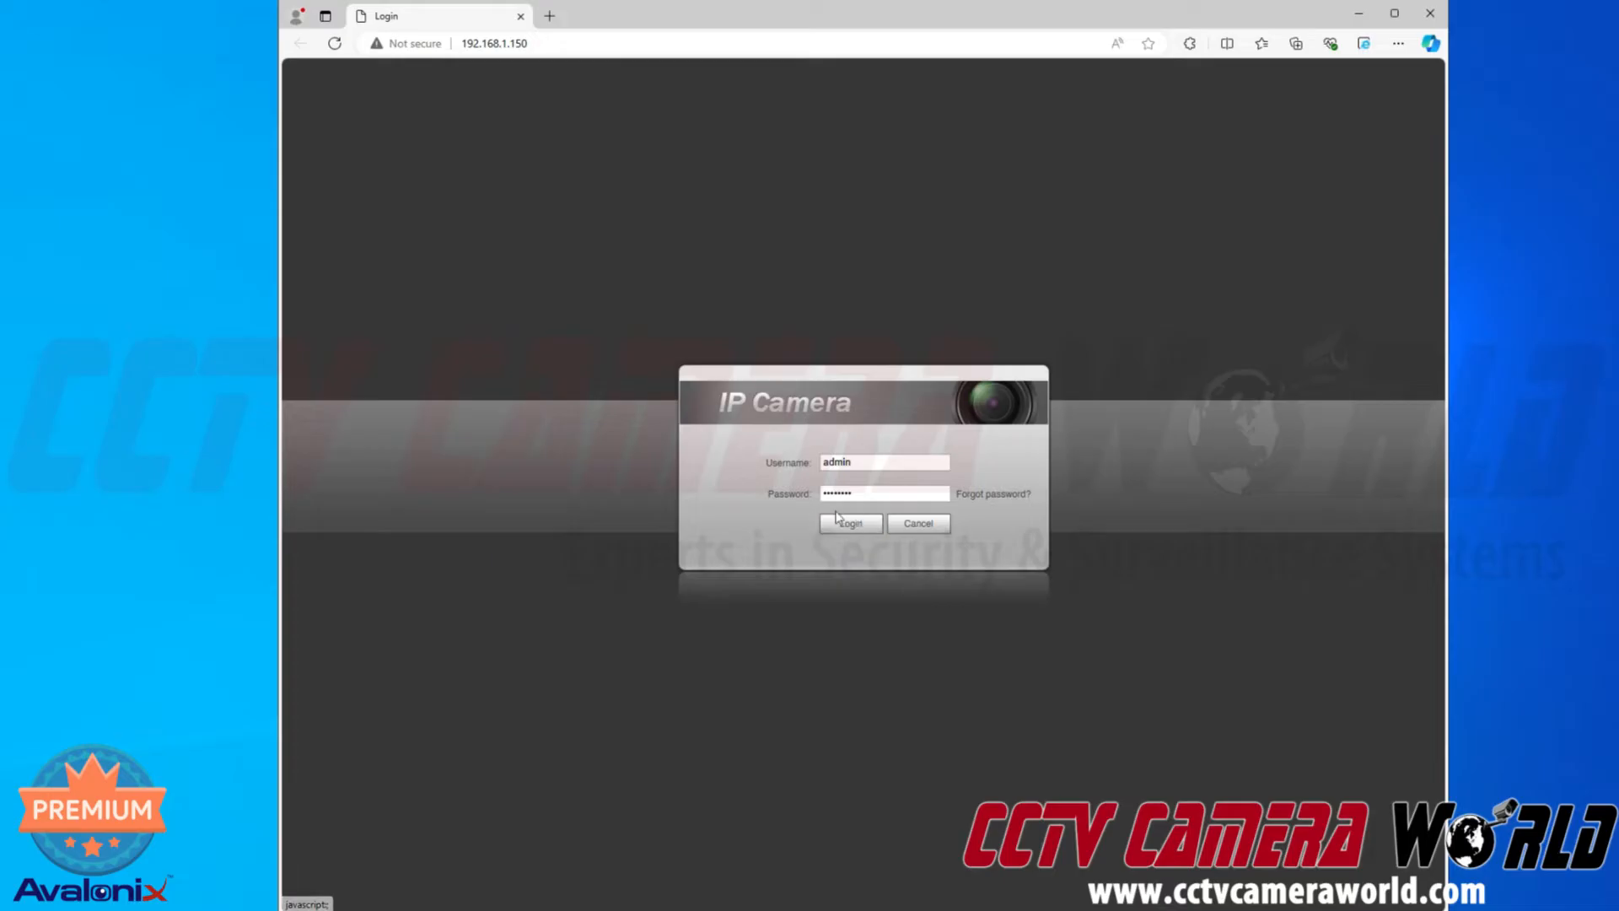
{"action": "left_click", "coordinate": [850, 523]}
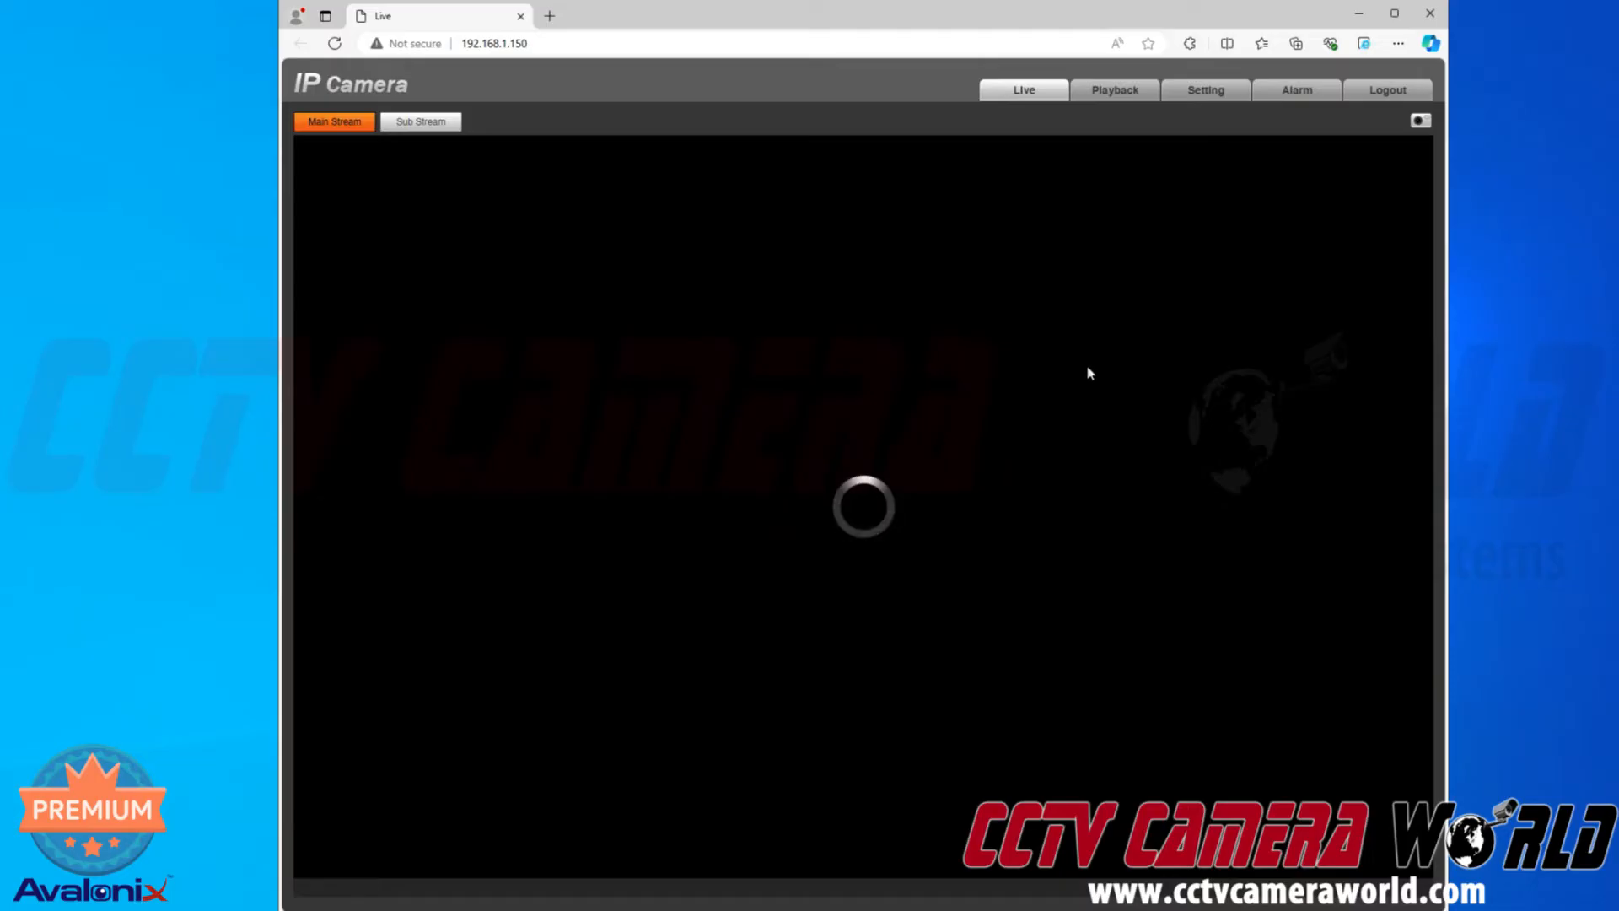
{"action": "mouse_move", "coordinate": [1187, 156]}
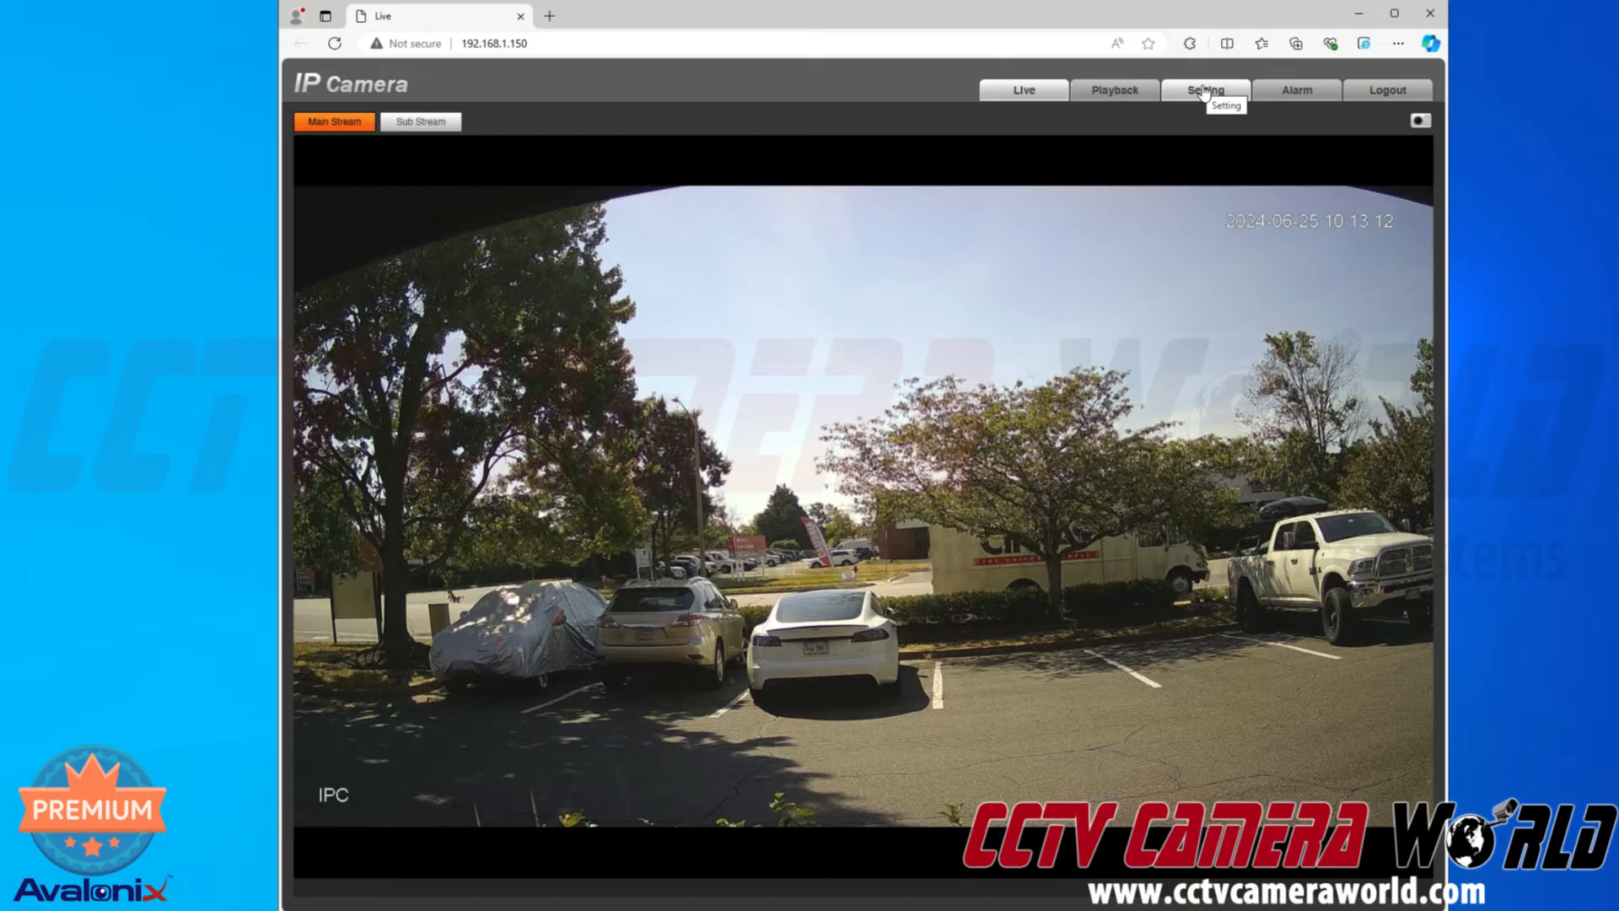
- Go from the live stream to the camera's Setting page with Camera Conditions shown
{"action": "left_click", "coordinate": [1206, 90]}
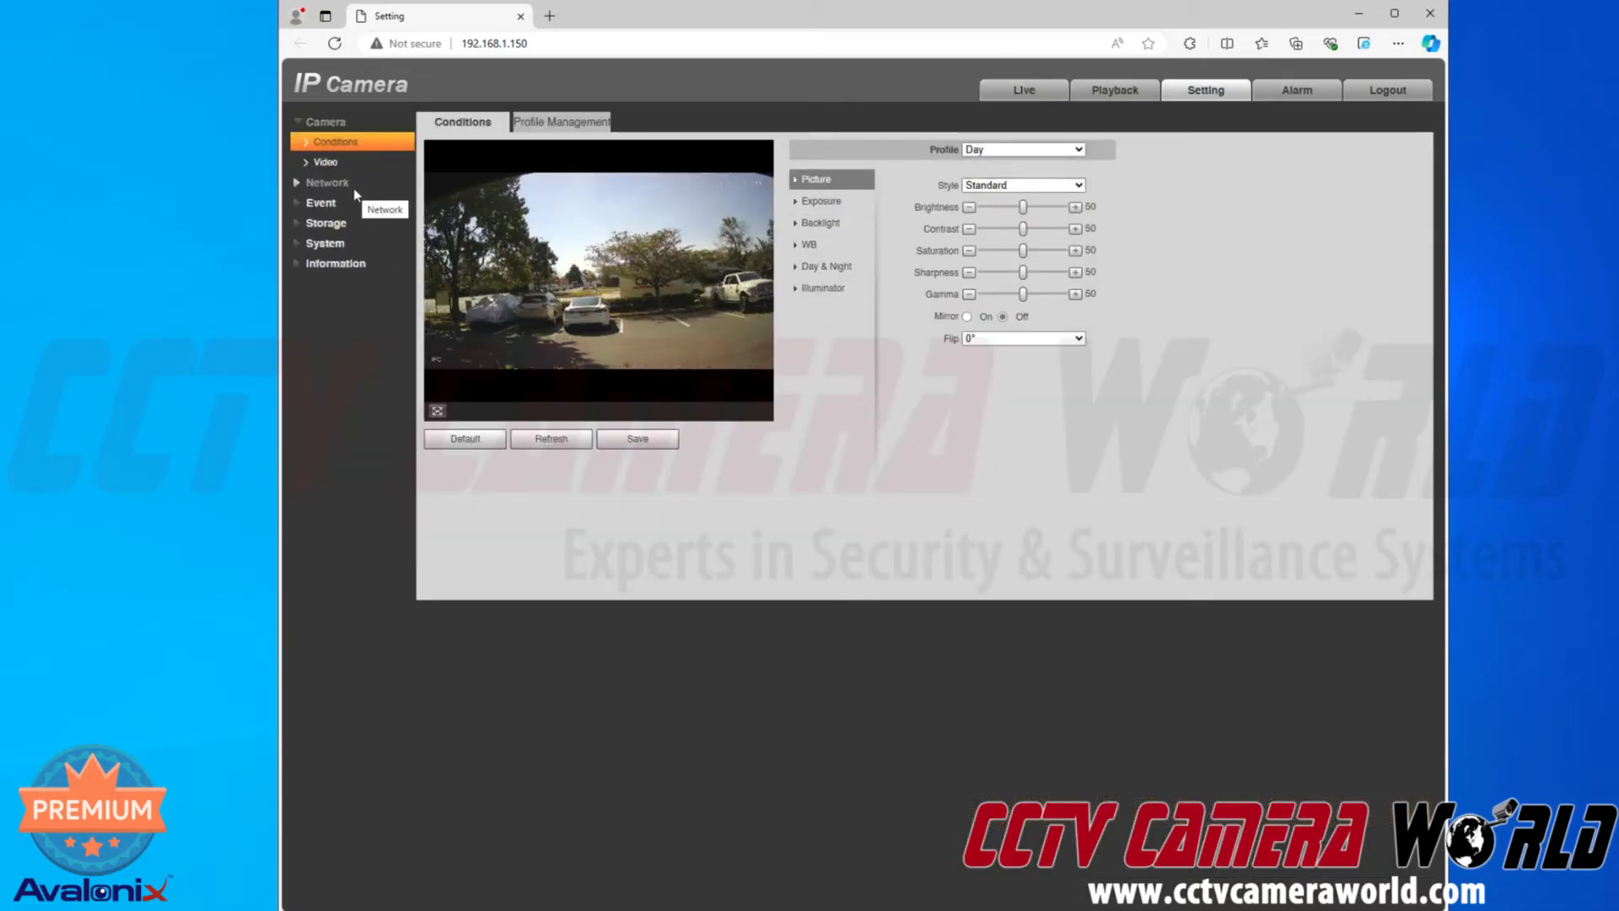
- Under Network > Access Platform, enable P2P and refresh so its status reports Online
{"action": "left_click", "coordinate": [327, 182]}
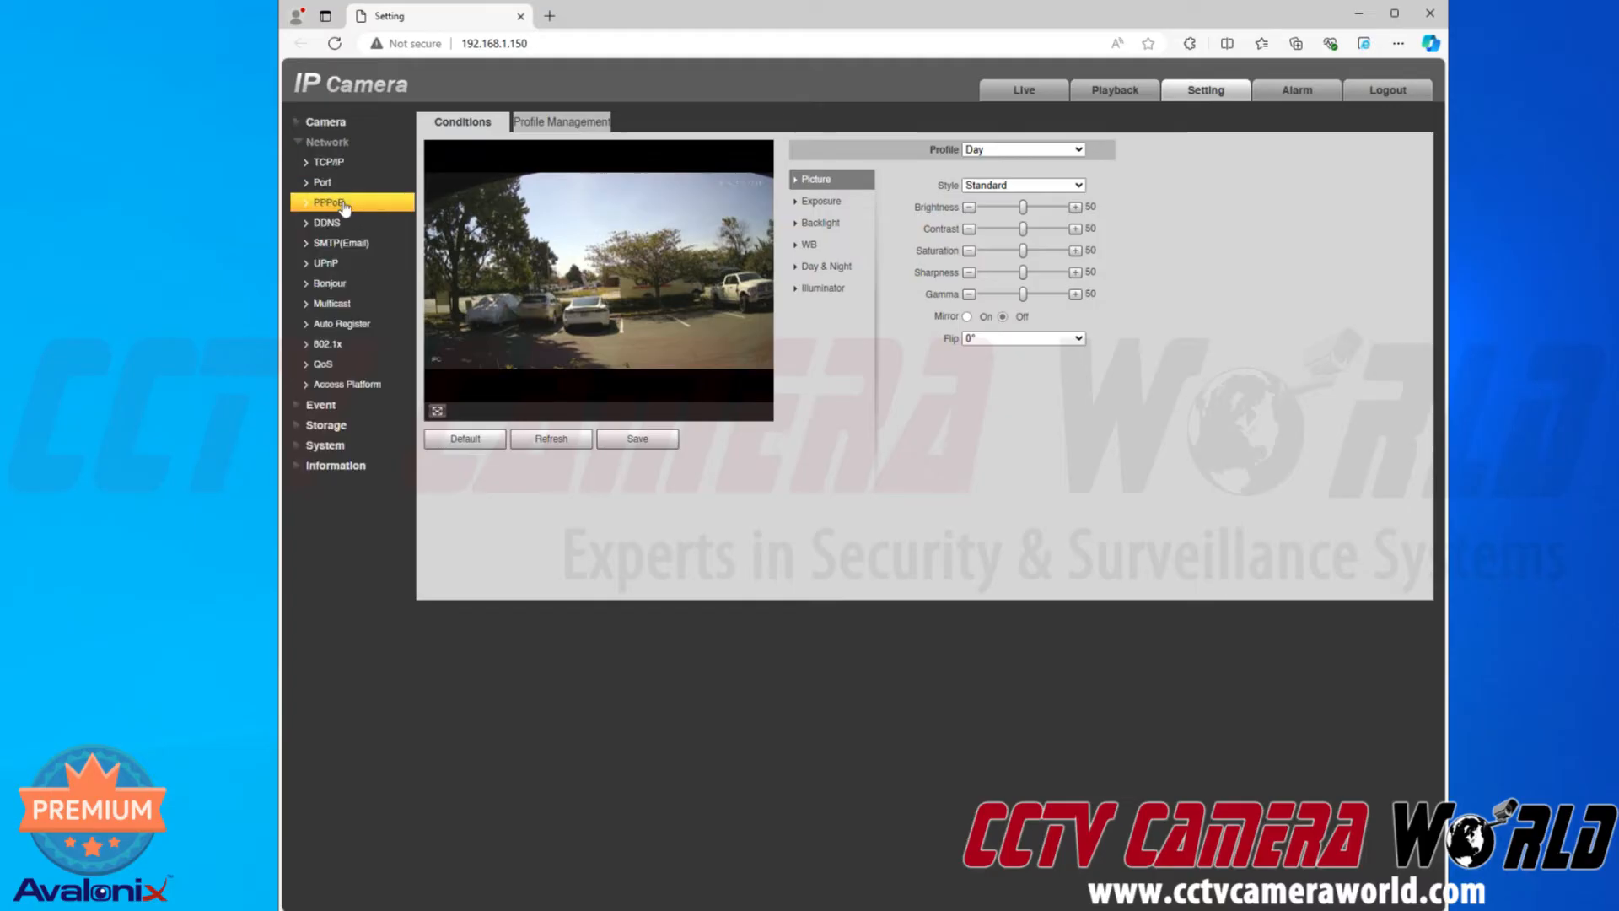
{"action": "mouse_move", "coordinate": [348, 384]}
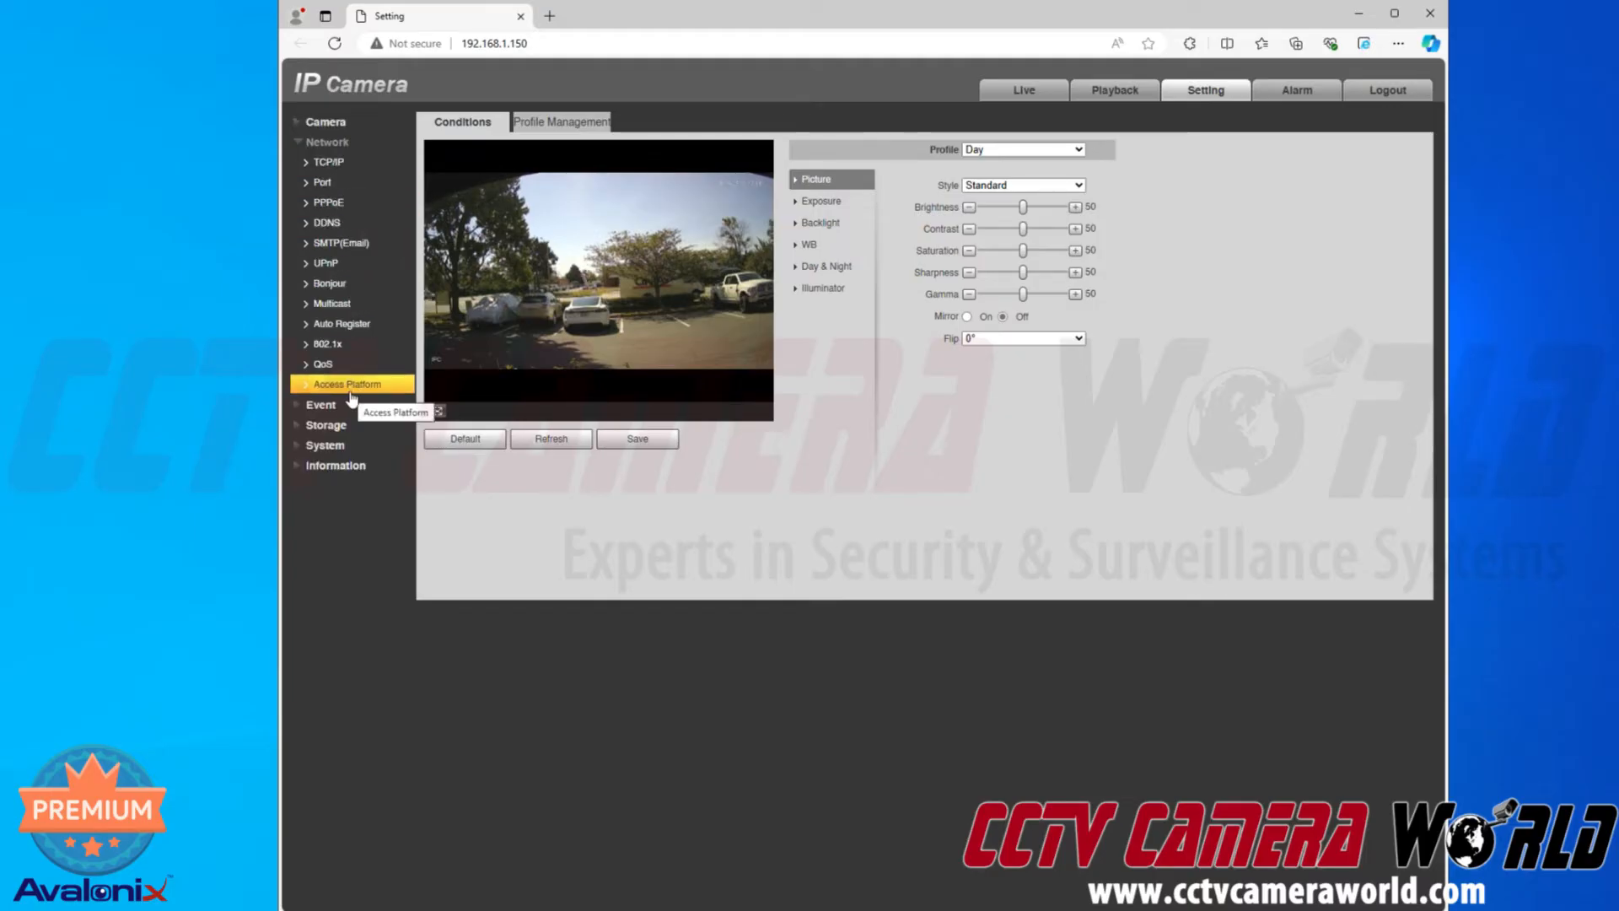
{"action": "left_click", "coordinate": [347, 385]}
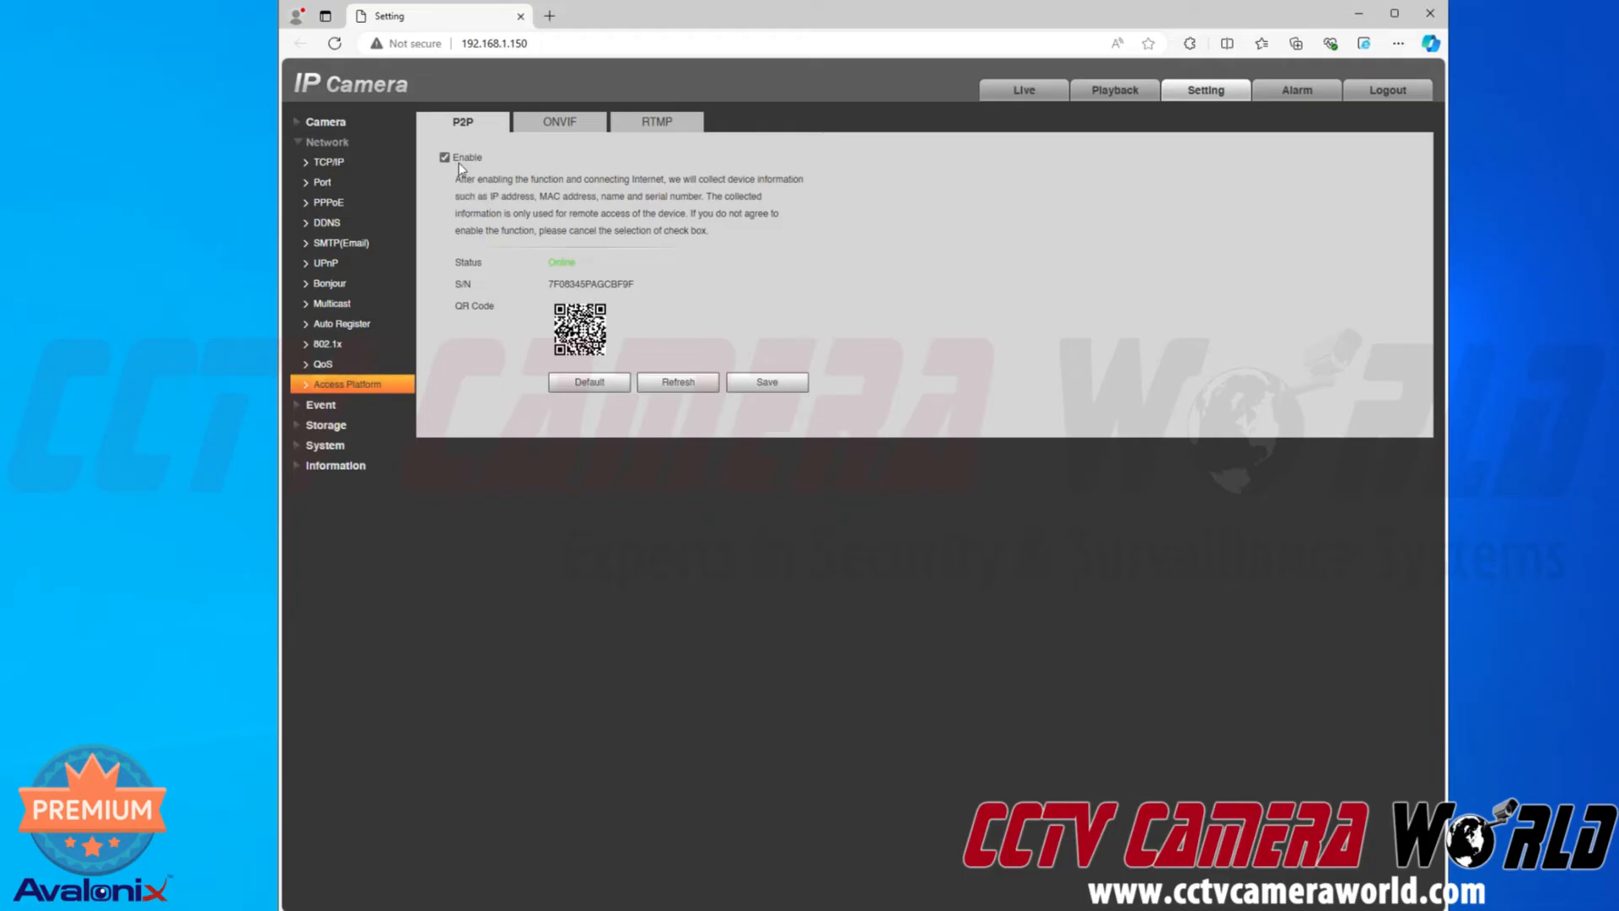
{"action": "mouse_move", "coordinate": [472, 133]}
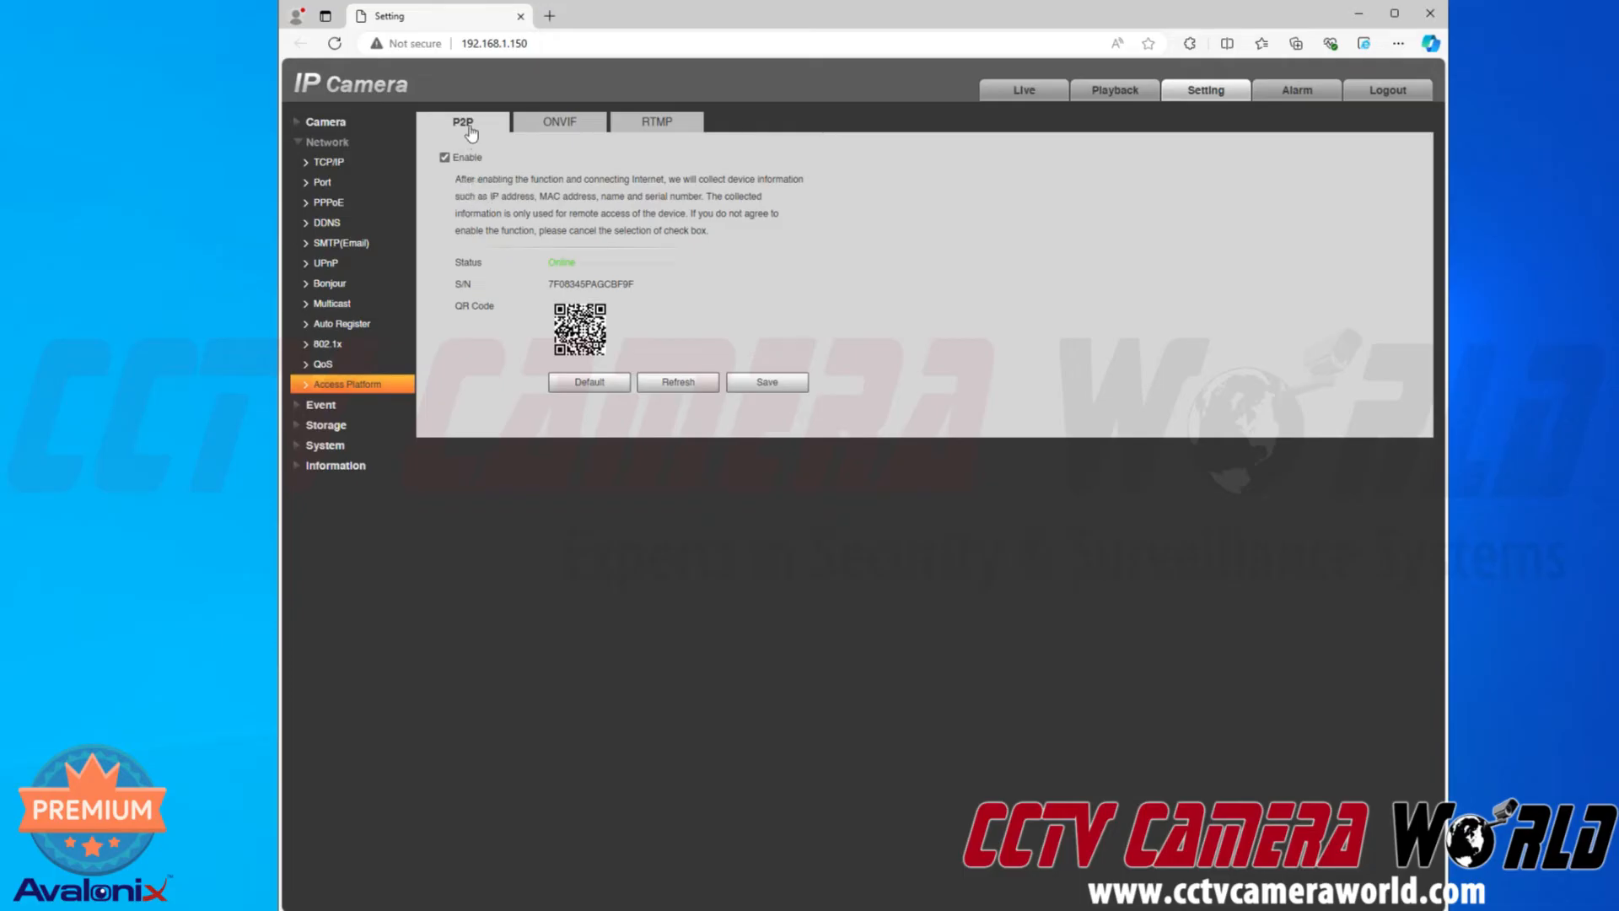
{"action": "mouse_move", "coordinate": [445, 159]}
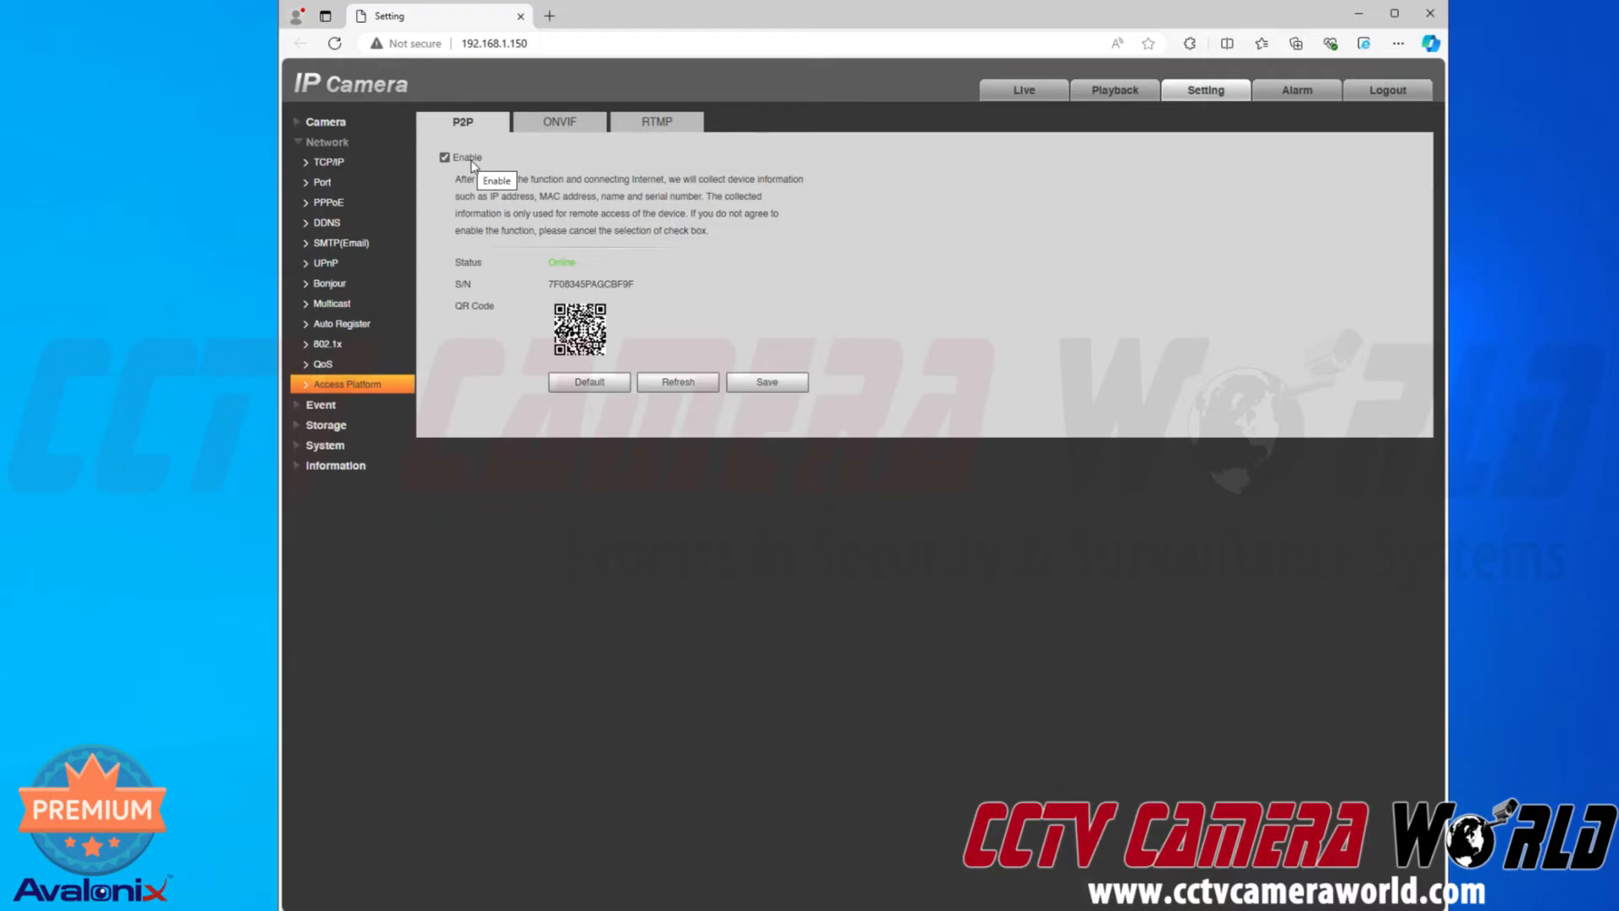
{"action": "left_click", "coordinate": [766, 381]}
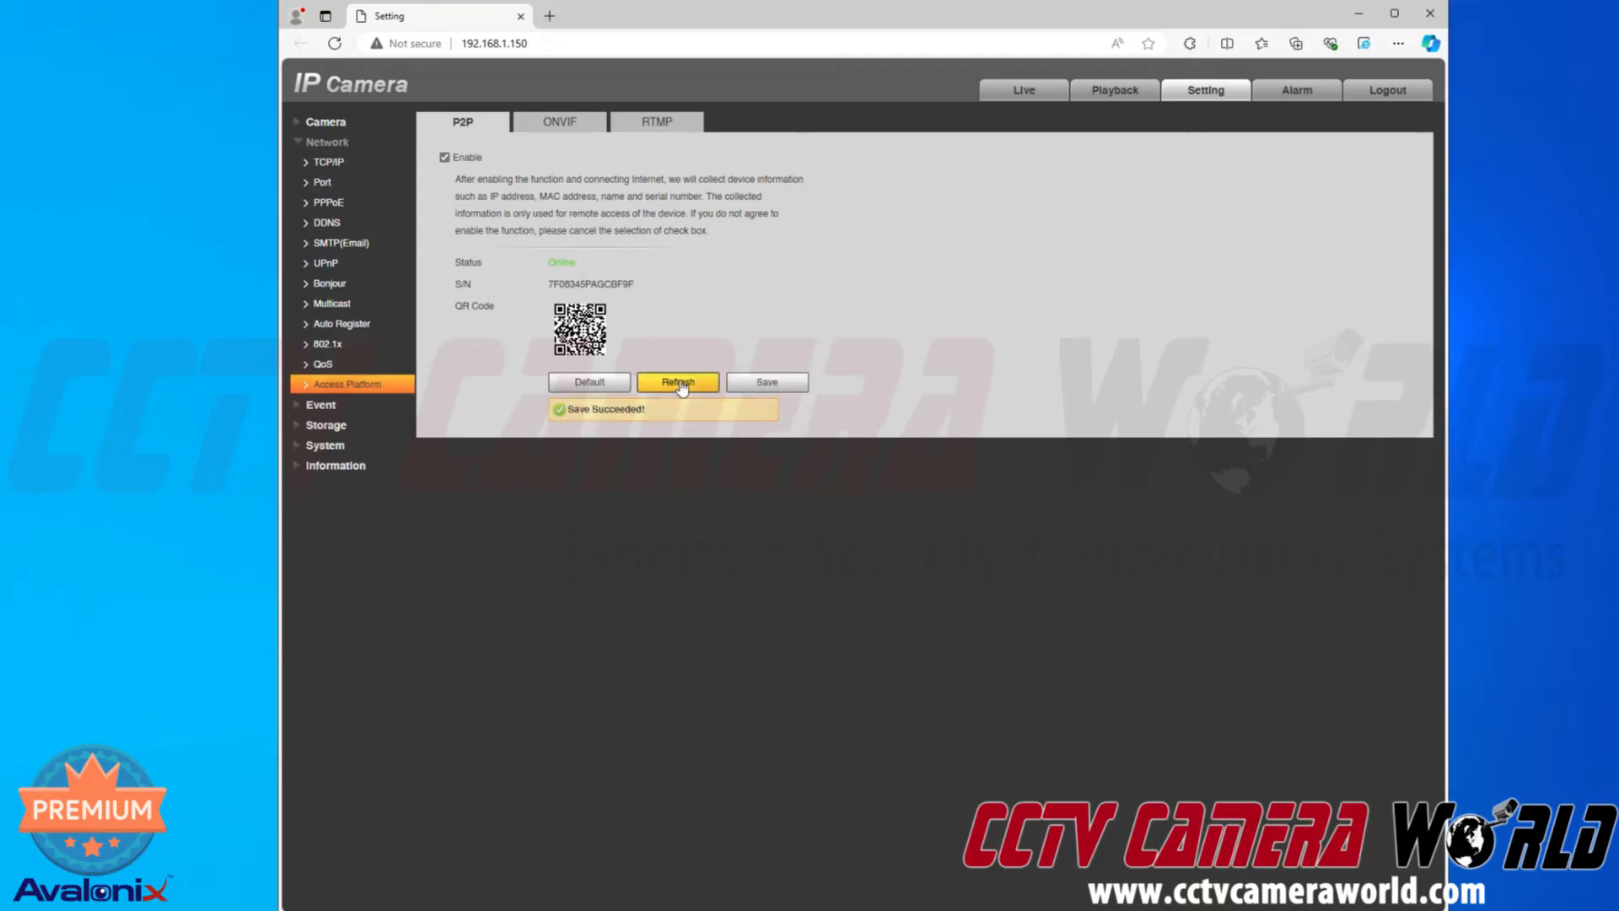
{"action": "left_click", "coordinate": [678, 381]}
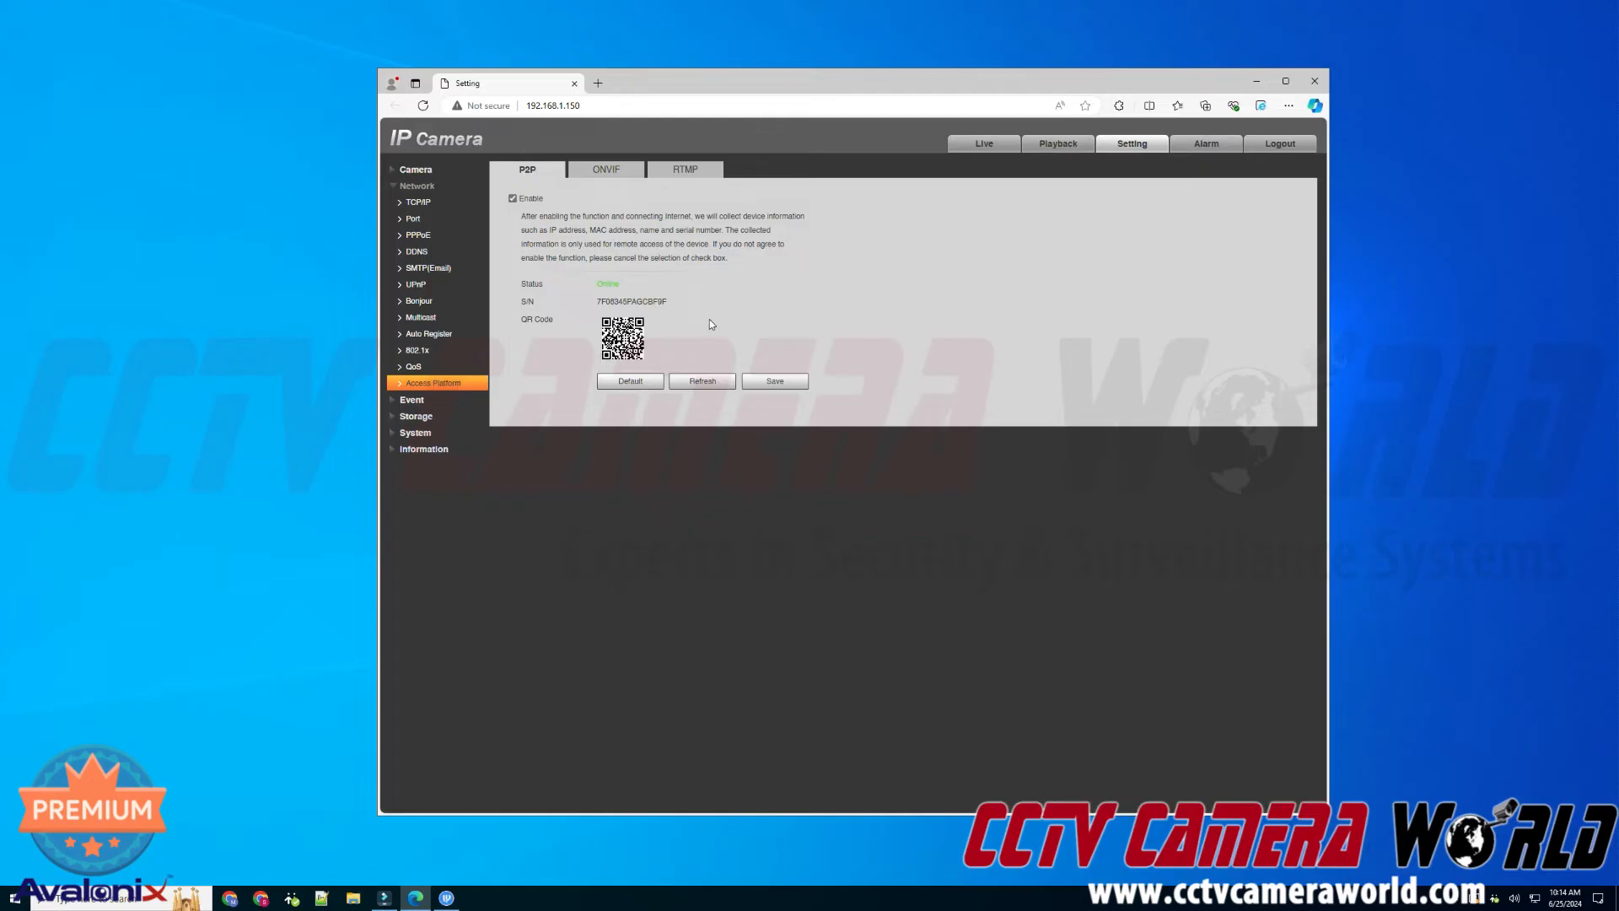
{"action": "mouse_move", "coordinate": [703, 317]}
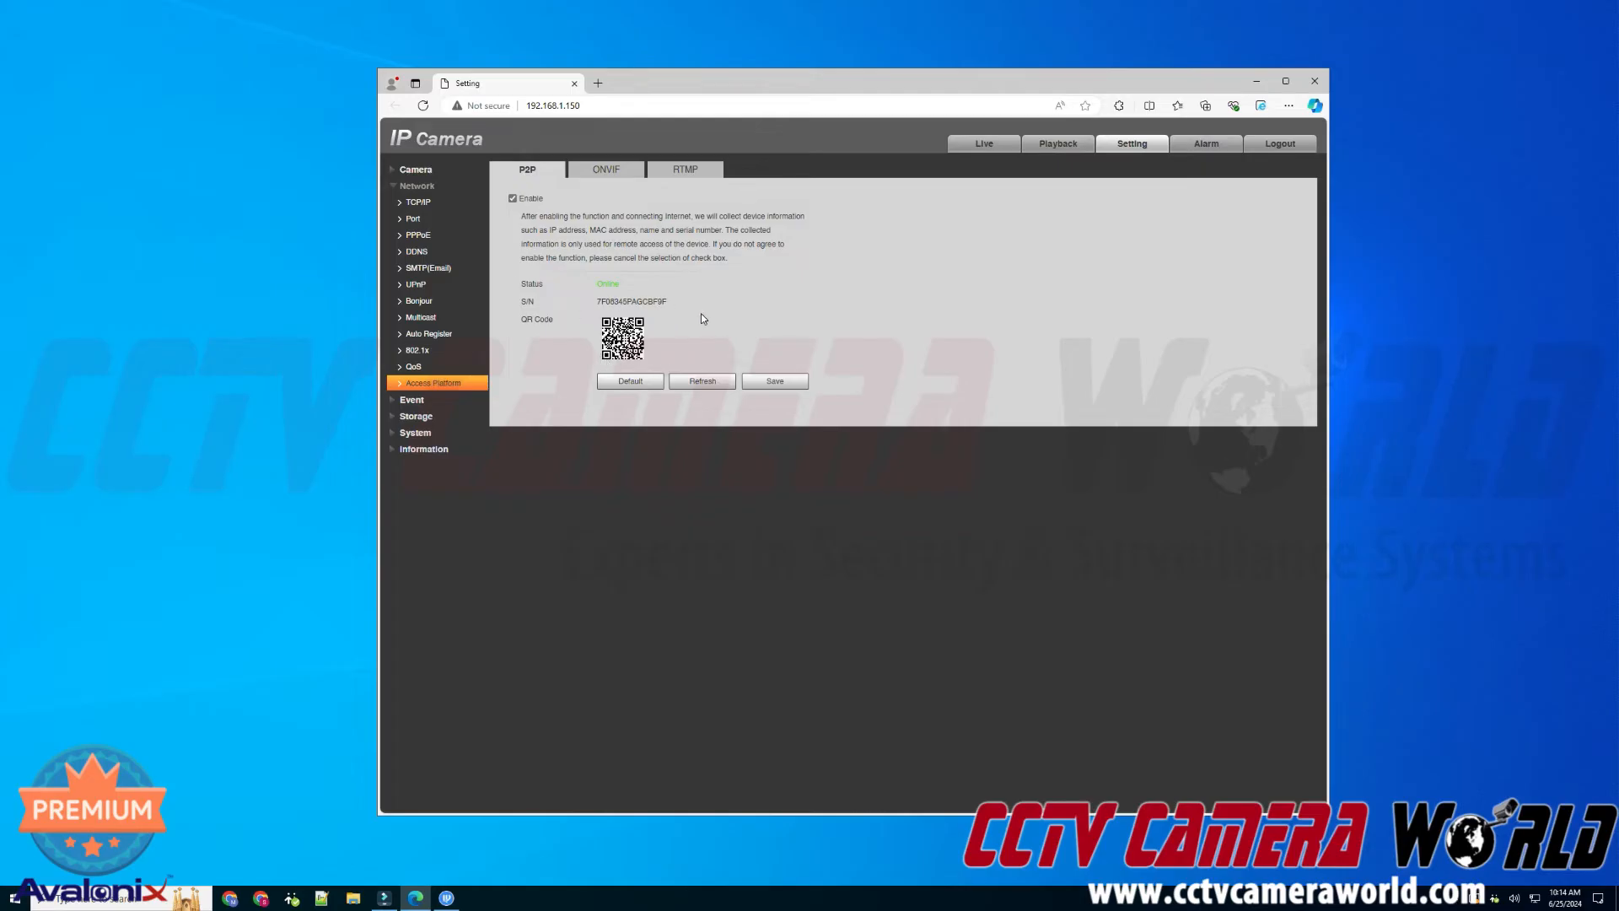
{"action": "mouse_move", "coordinate": [688, 314]}
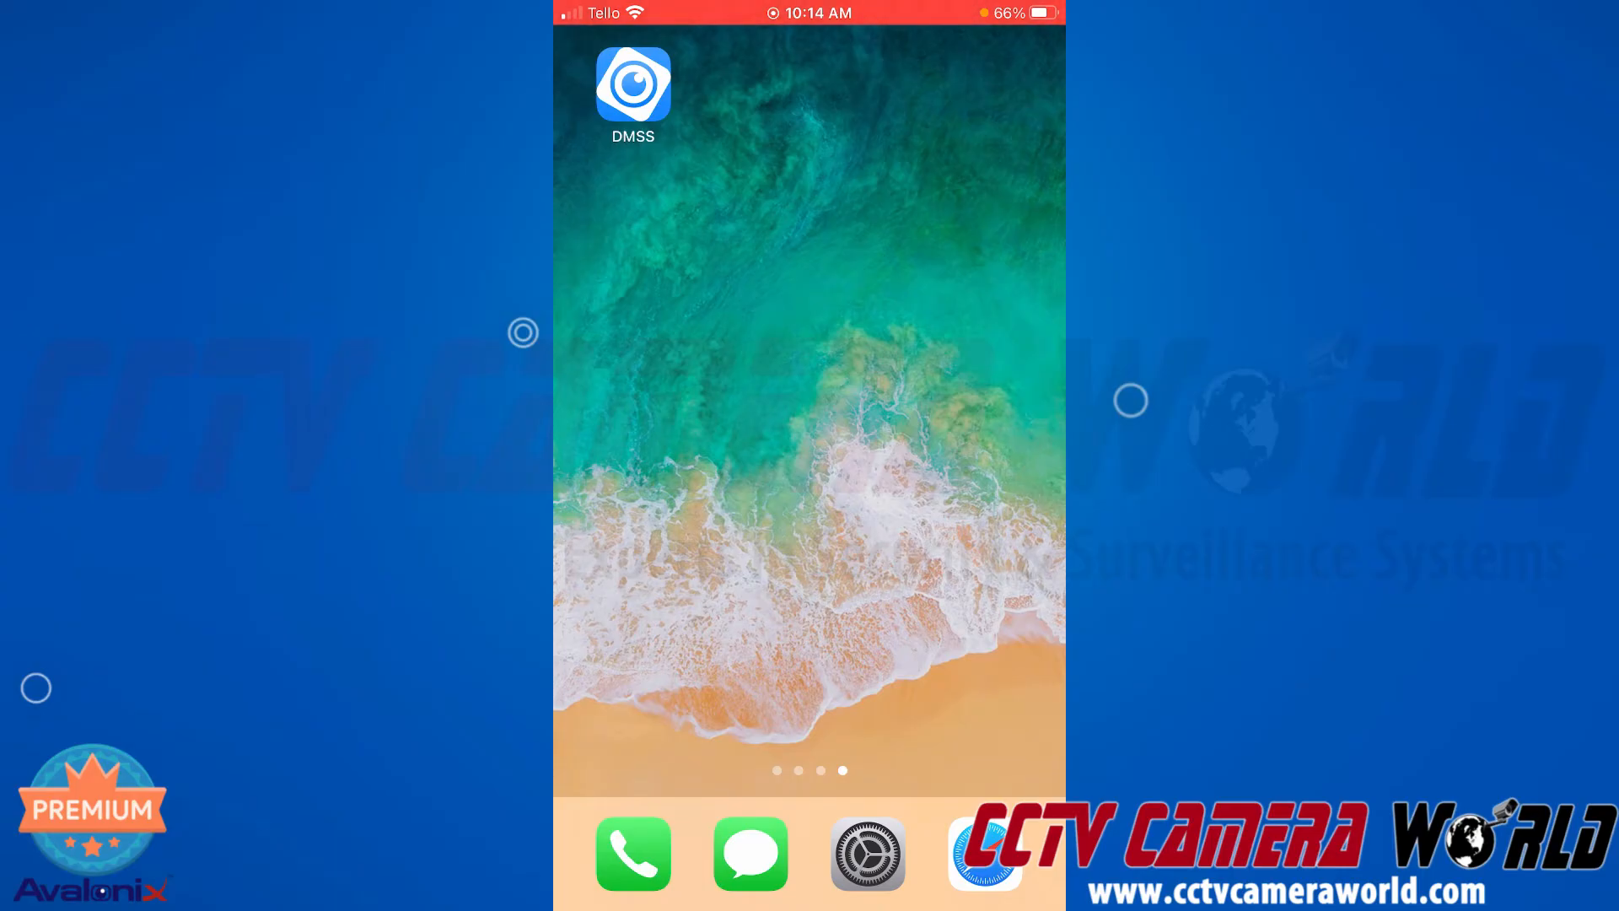
{"action": "left_click", "coordinate": [639, 84]}
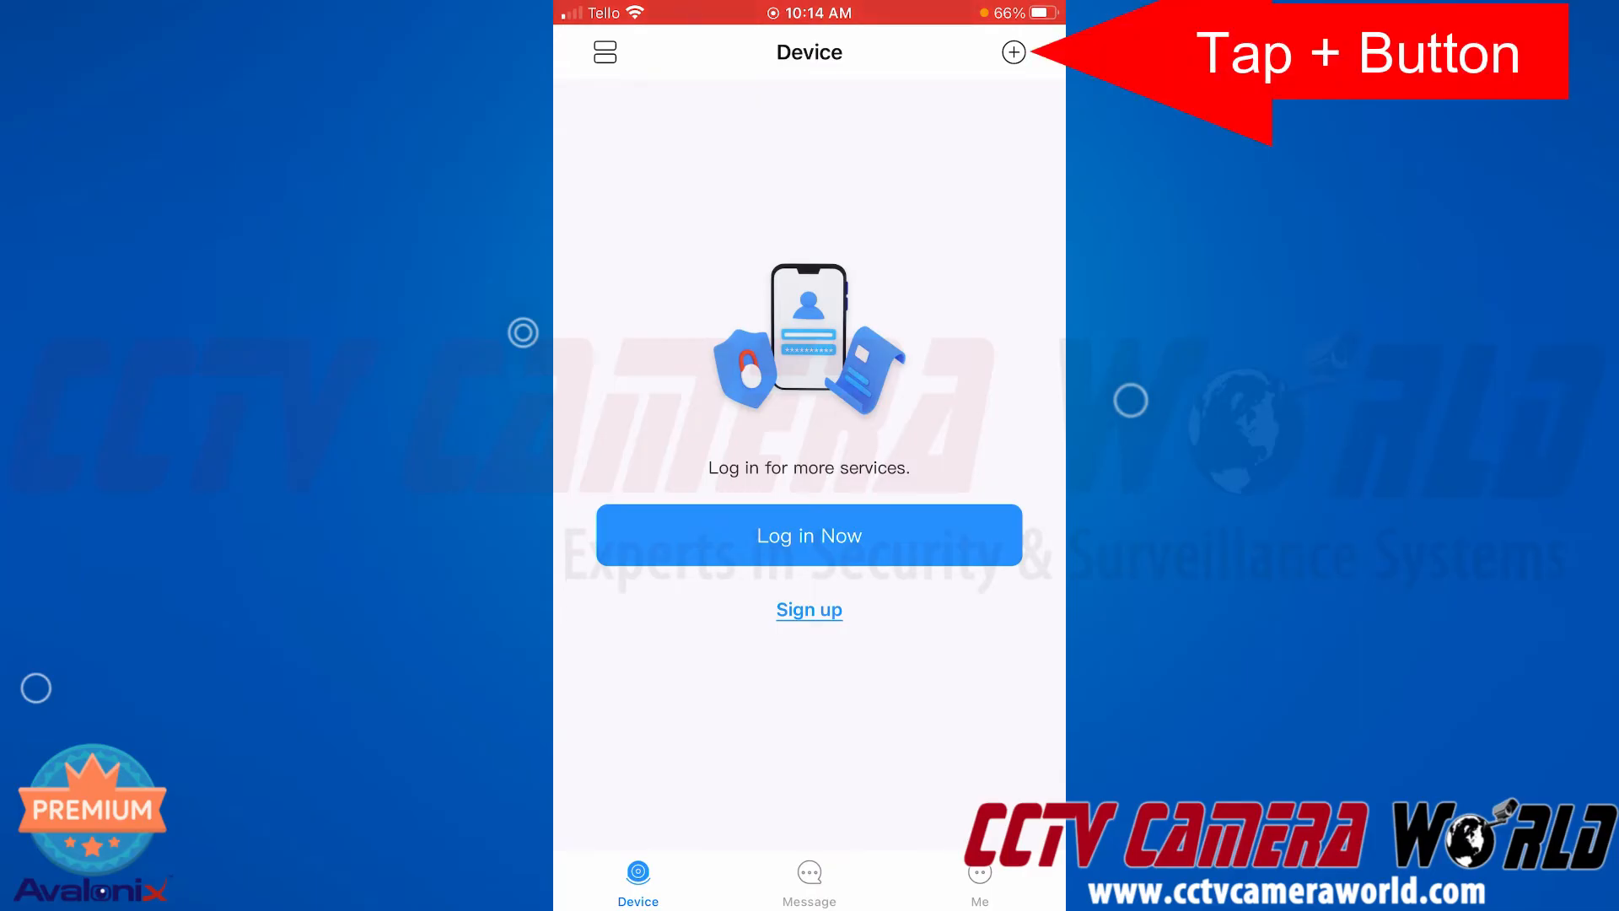
{"action": "left_click", "coordinate": [1012, 53]}
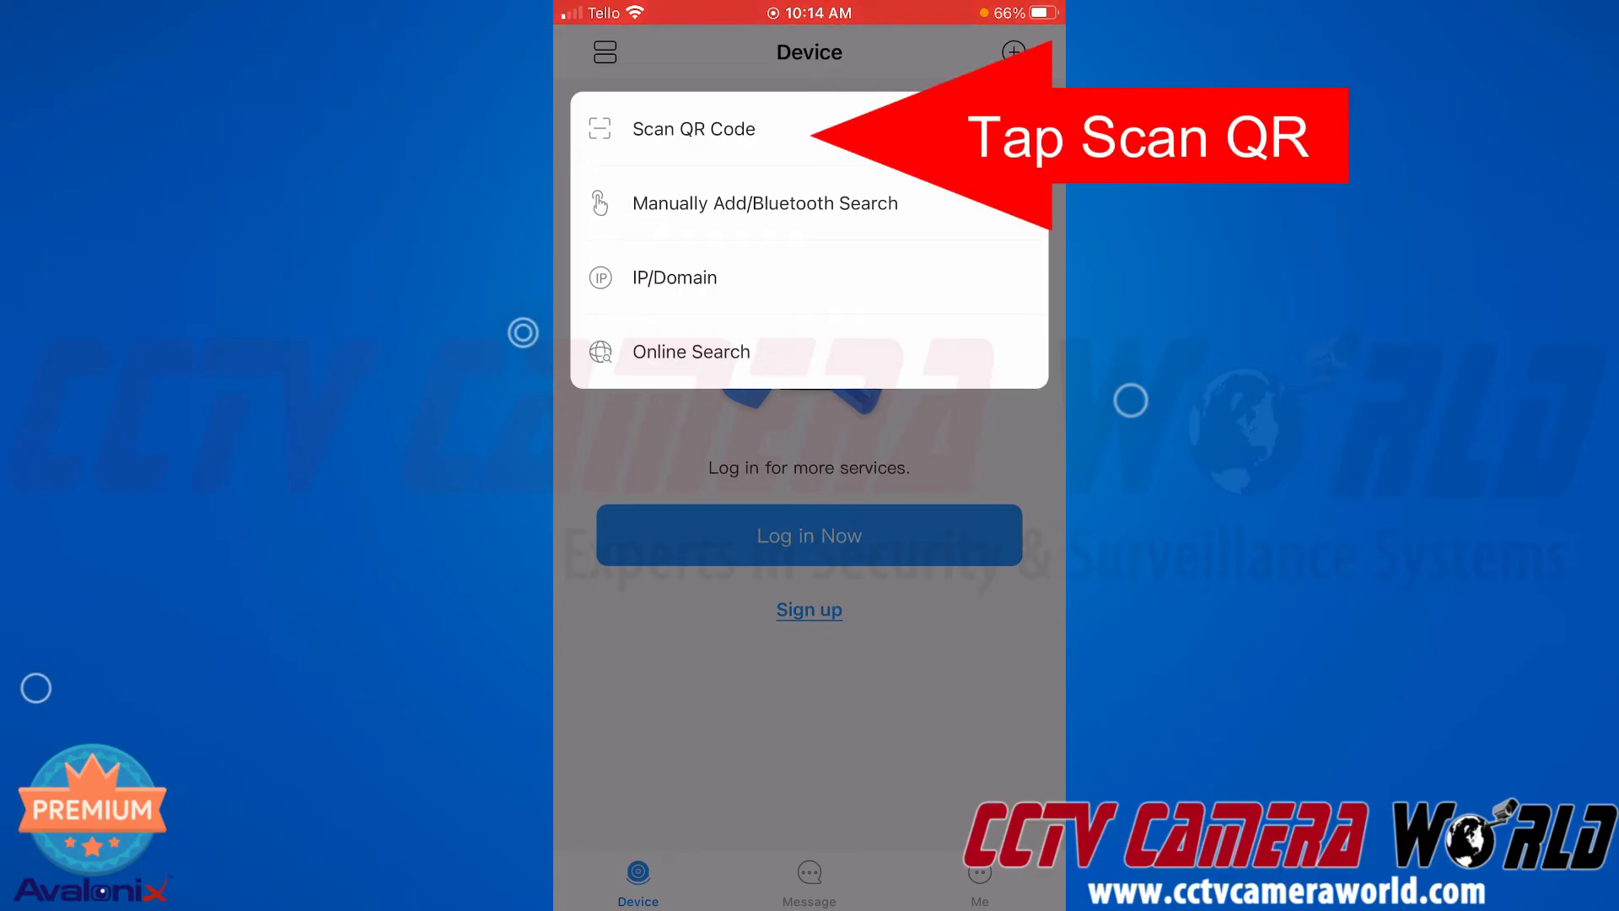
{"action": "left_click", "coordinate": [695, 128]}
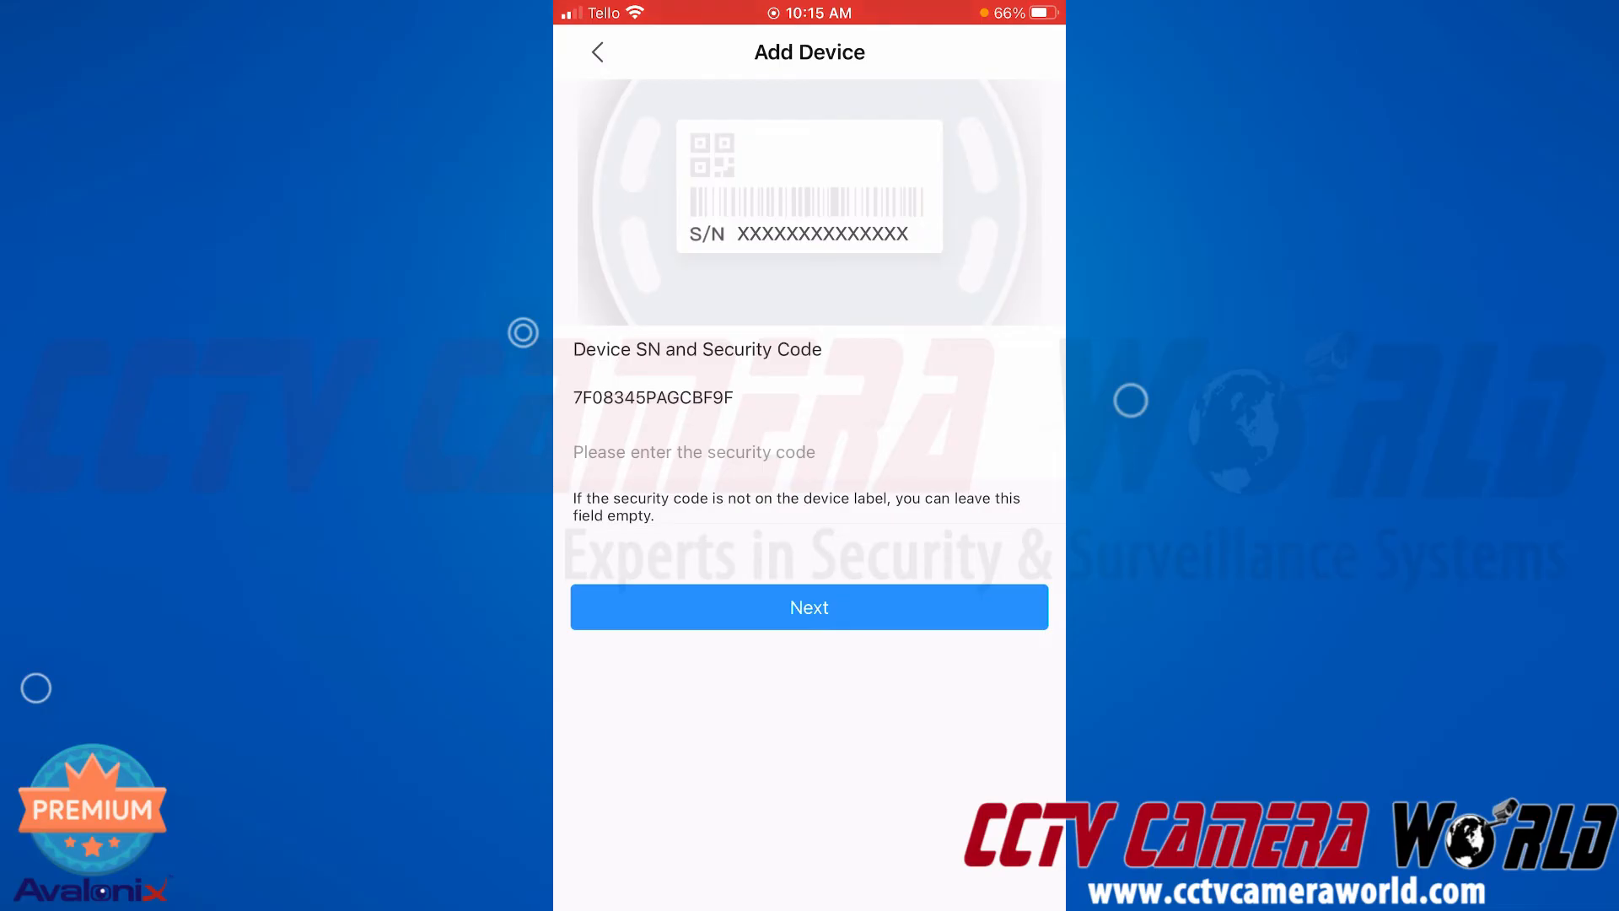
- Continue with the serial, pick Camera then Wireless Camera to reach the P2P add form
{"action": "left_click", "coordinate": [809, 607]}
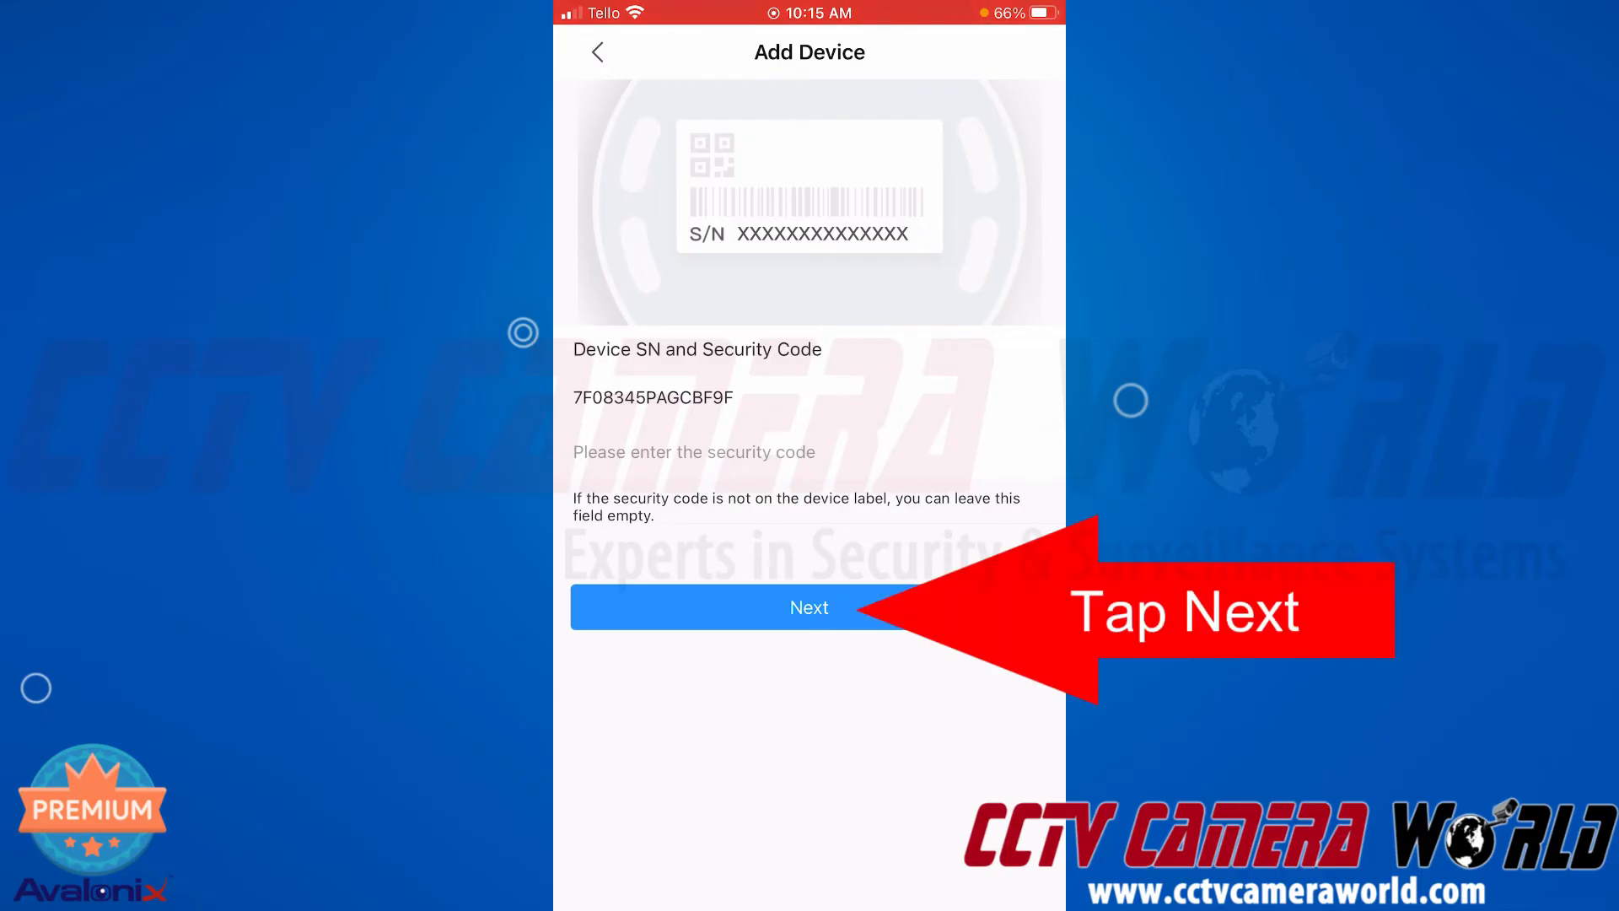
{"action": "left_click", "coordinate": [809, 607]}
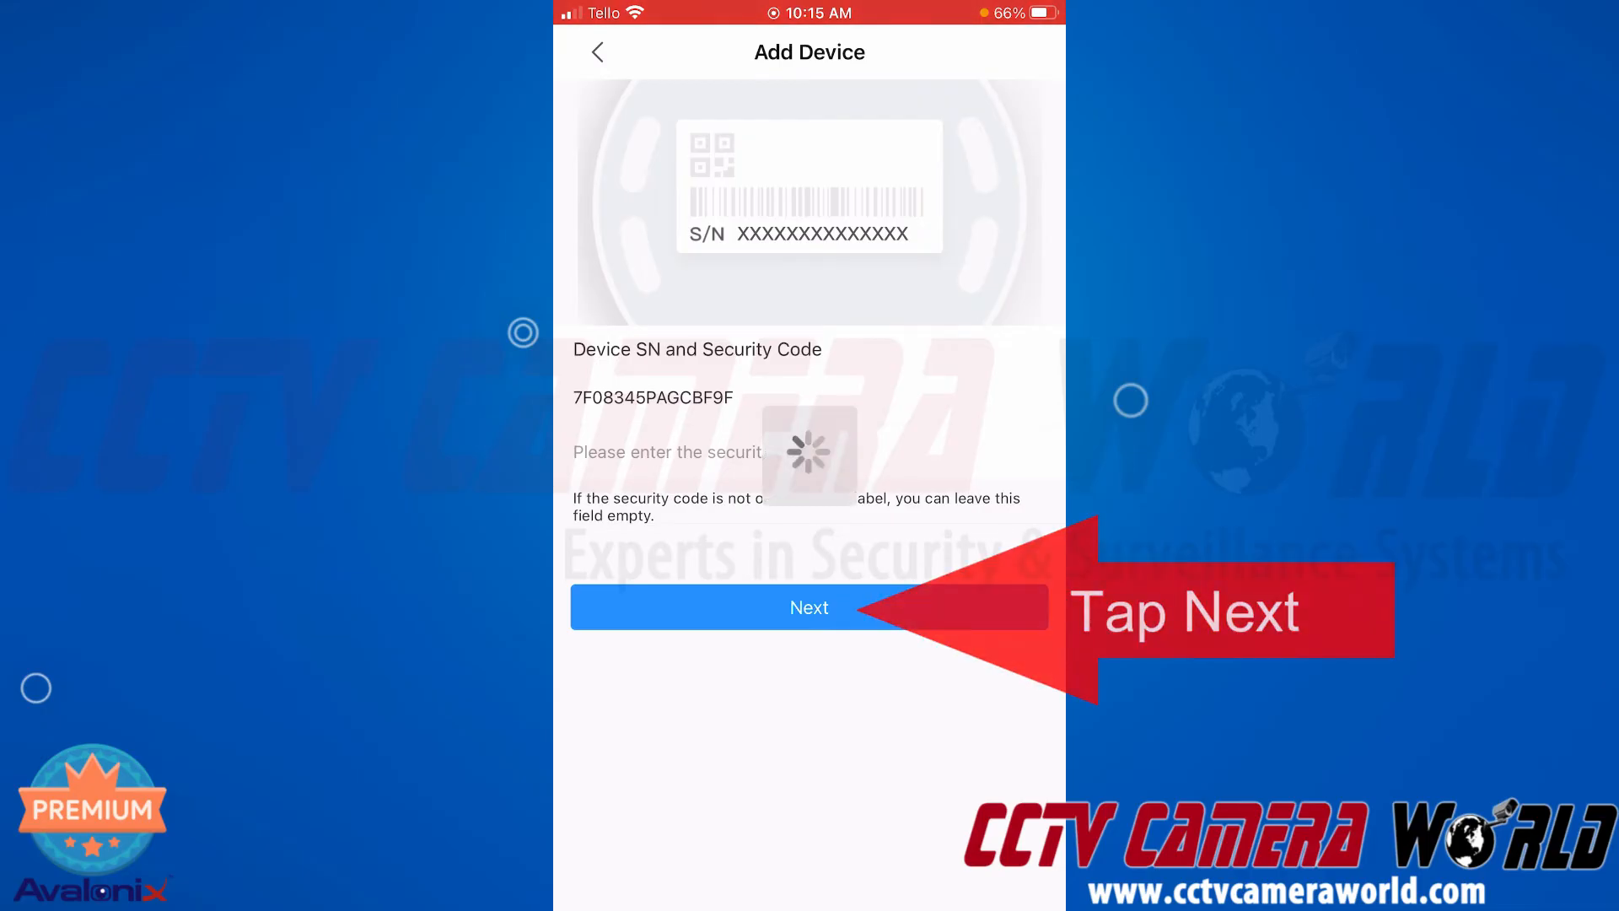
{"action": "left_click", "coordinate": [810, 607]}
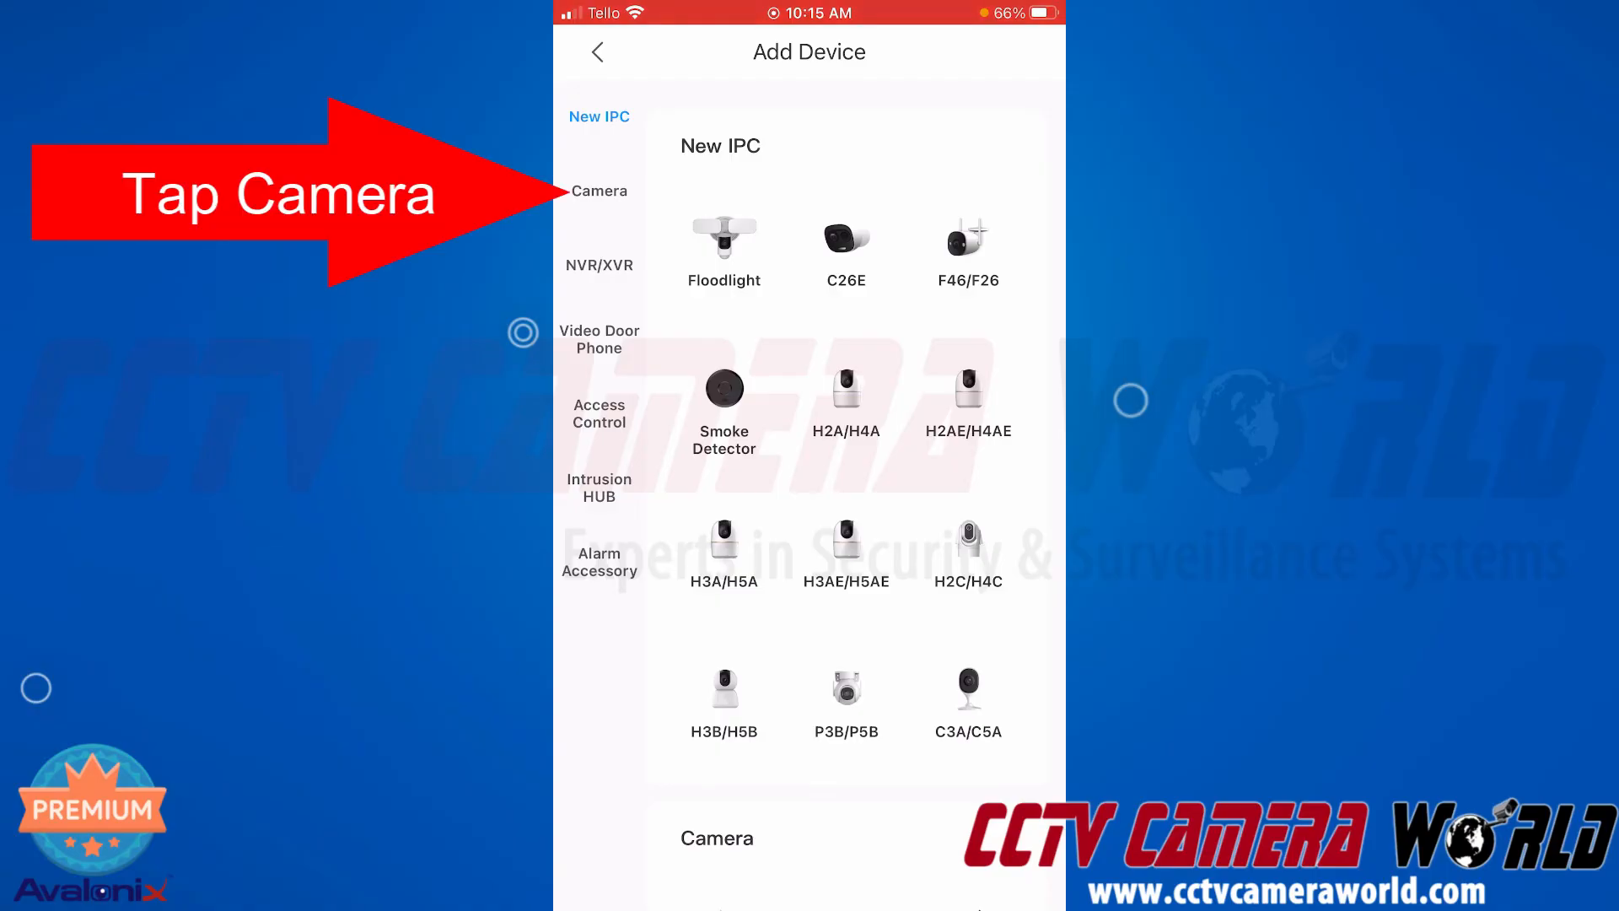
{"action": "left_click", "coordinate": [599, 191]}
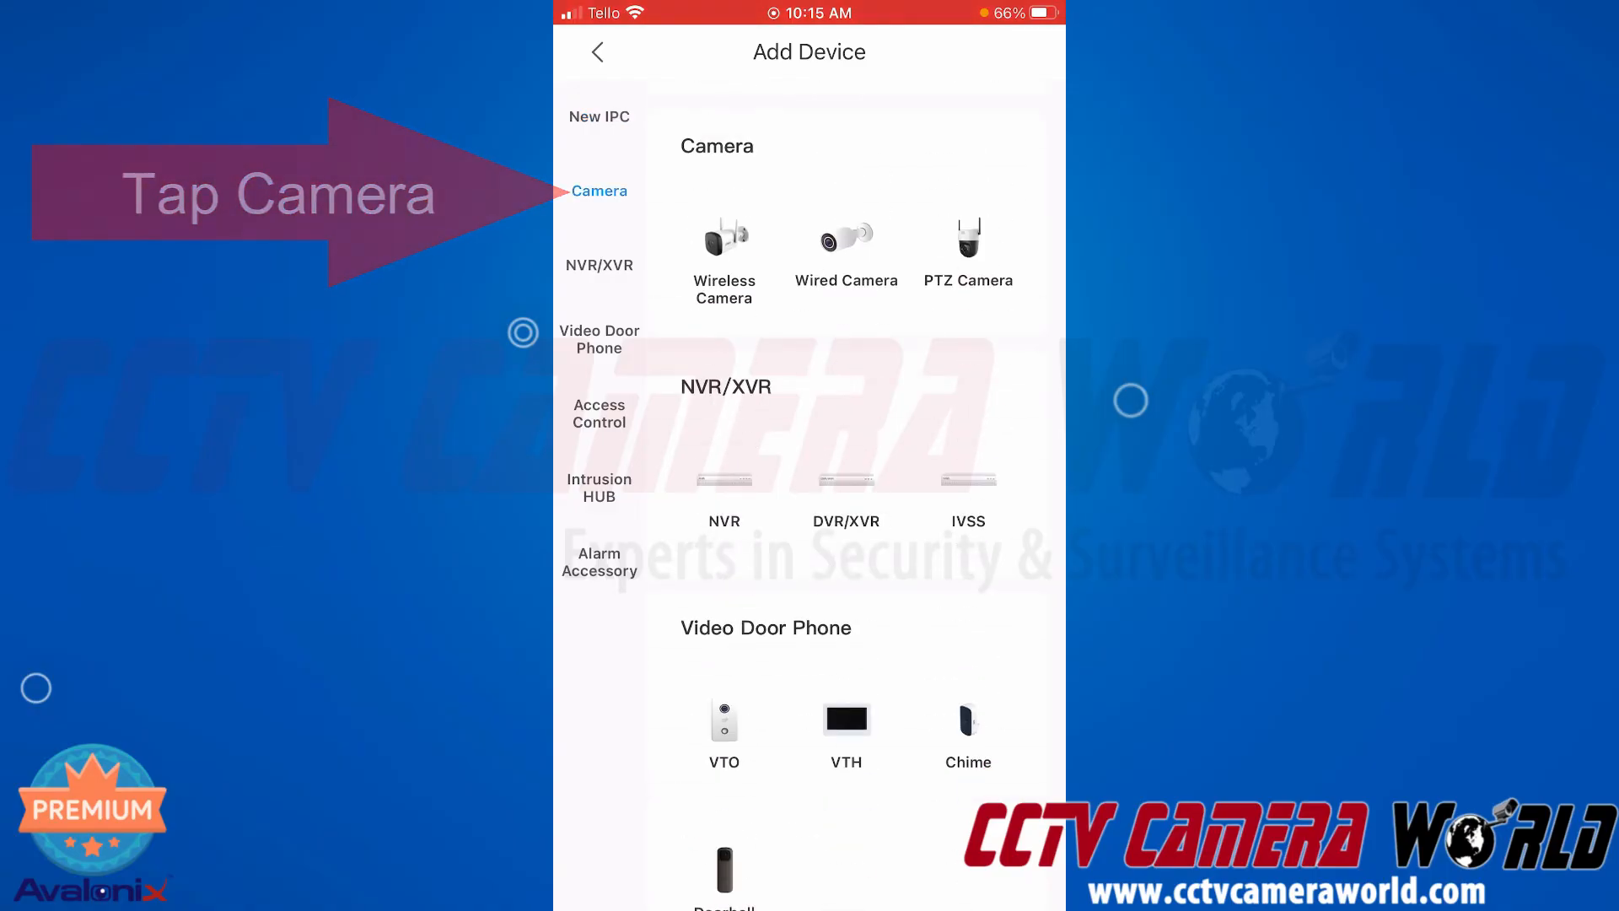
{"action": "left_click", "coordinate": [599, 190]}
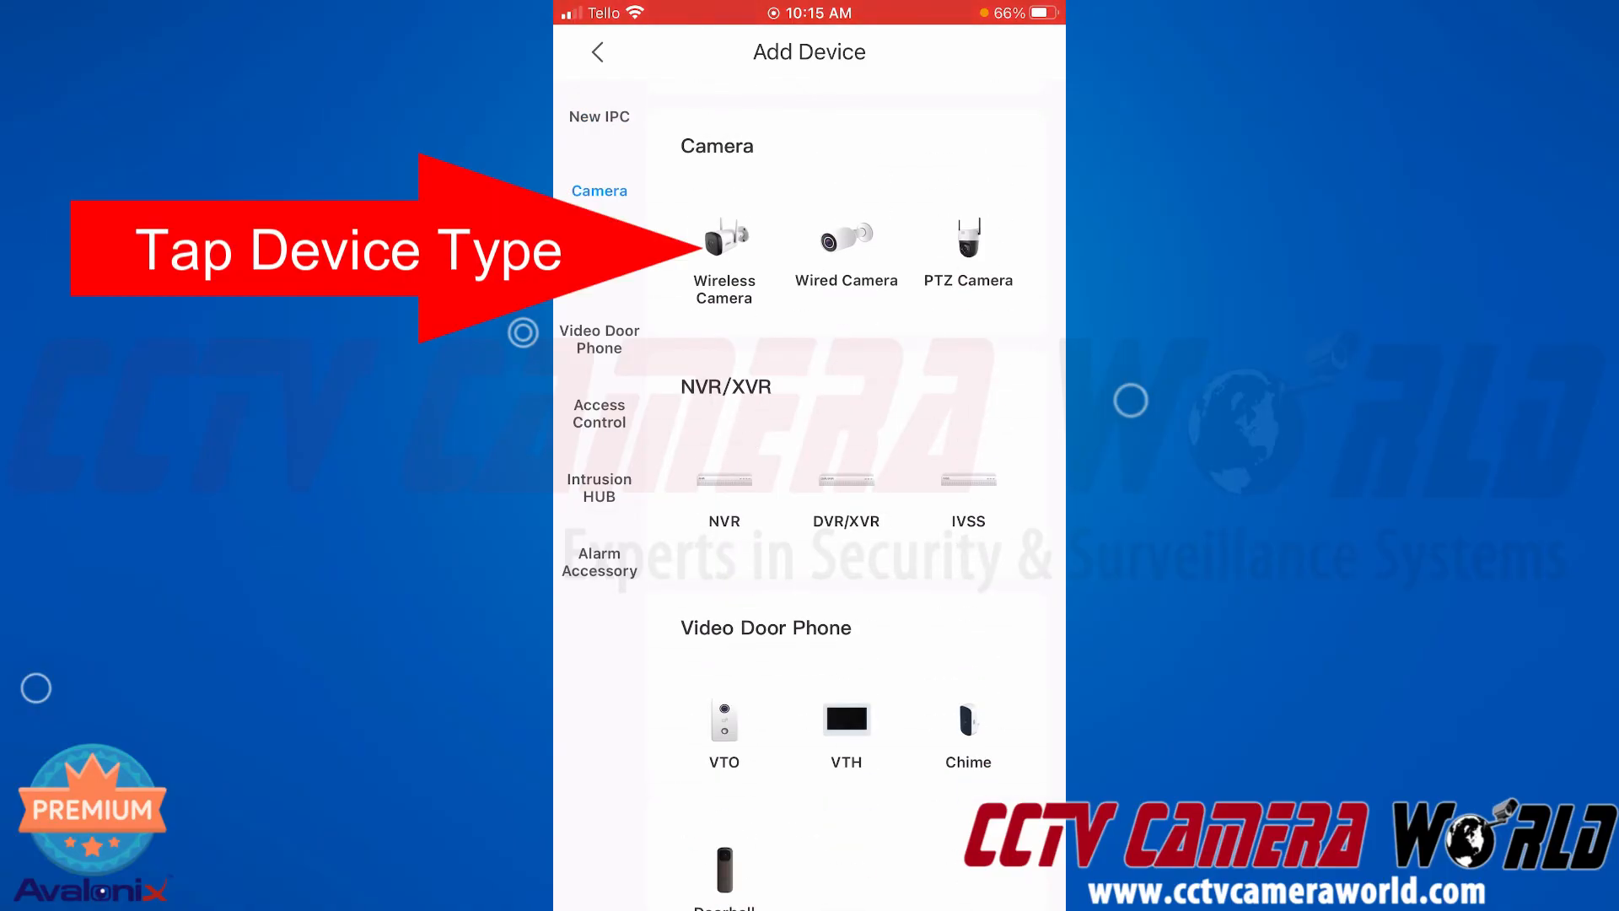
{"action": "left_click", "coordinate": [724, 236]}
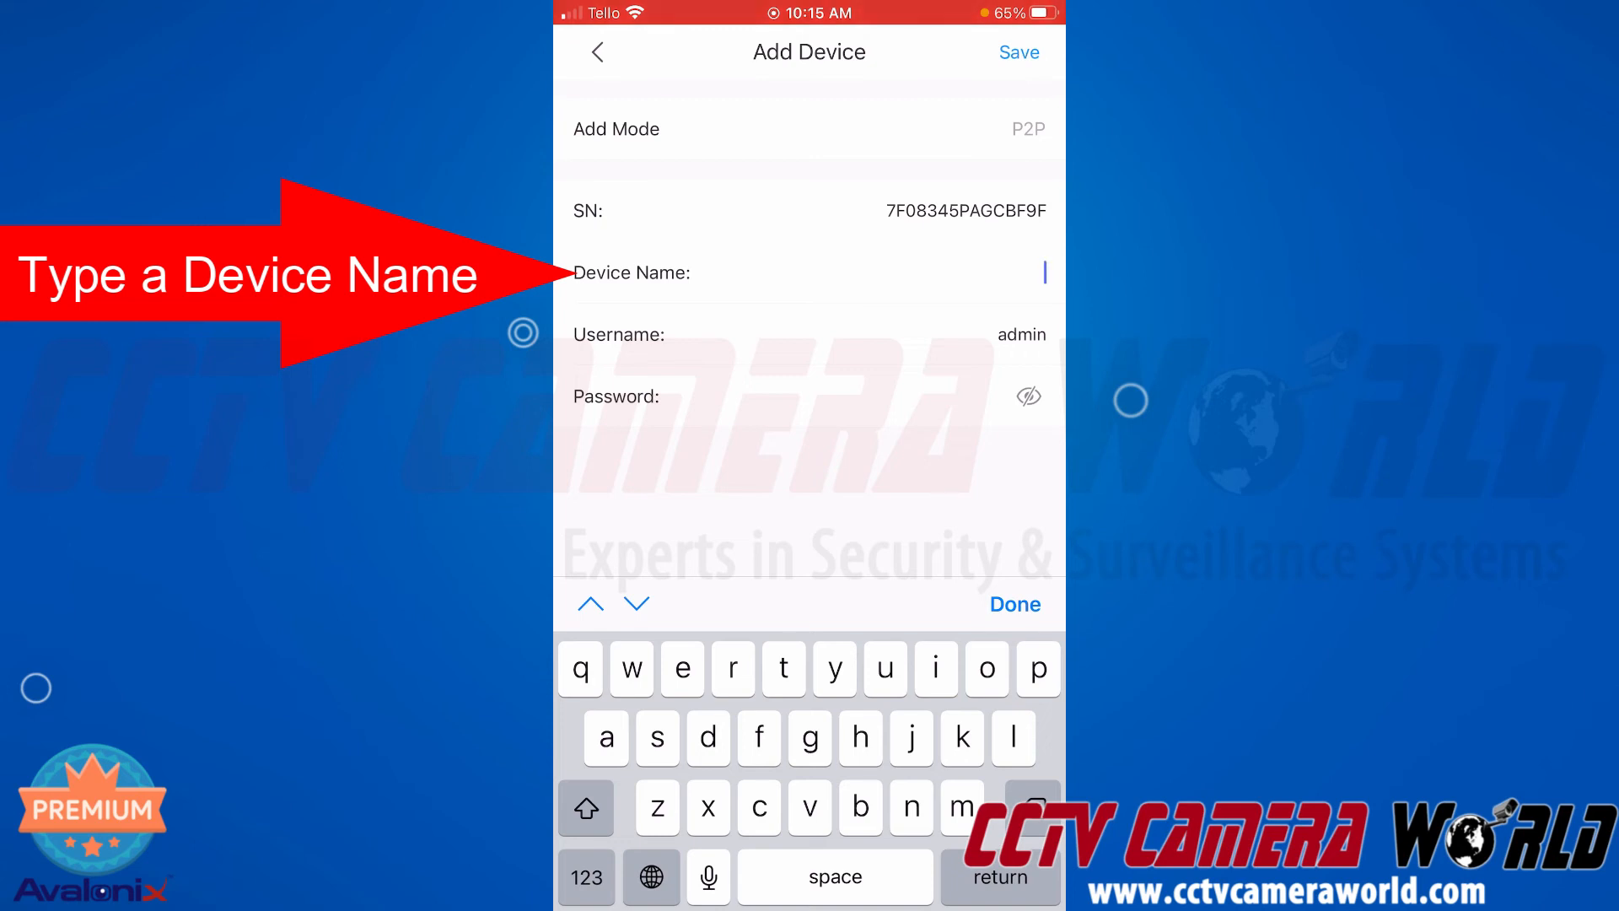
- Name the device IP Cam, enter the password and save it
{"action": "type", "text": "IP"}
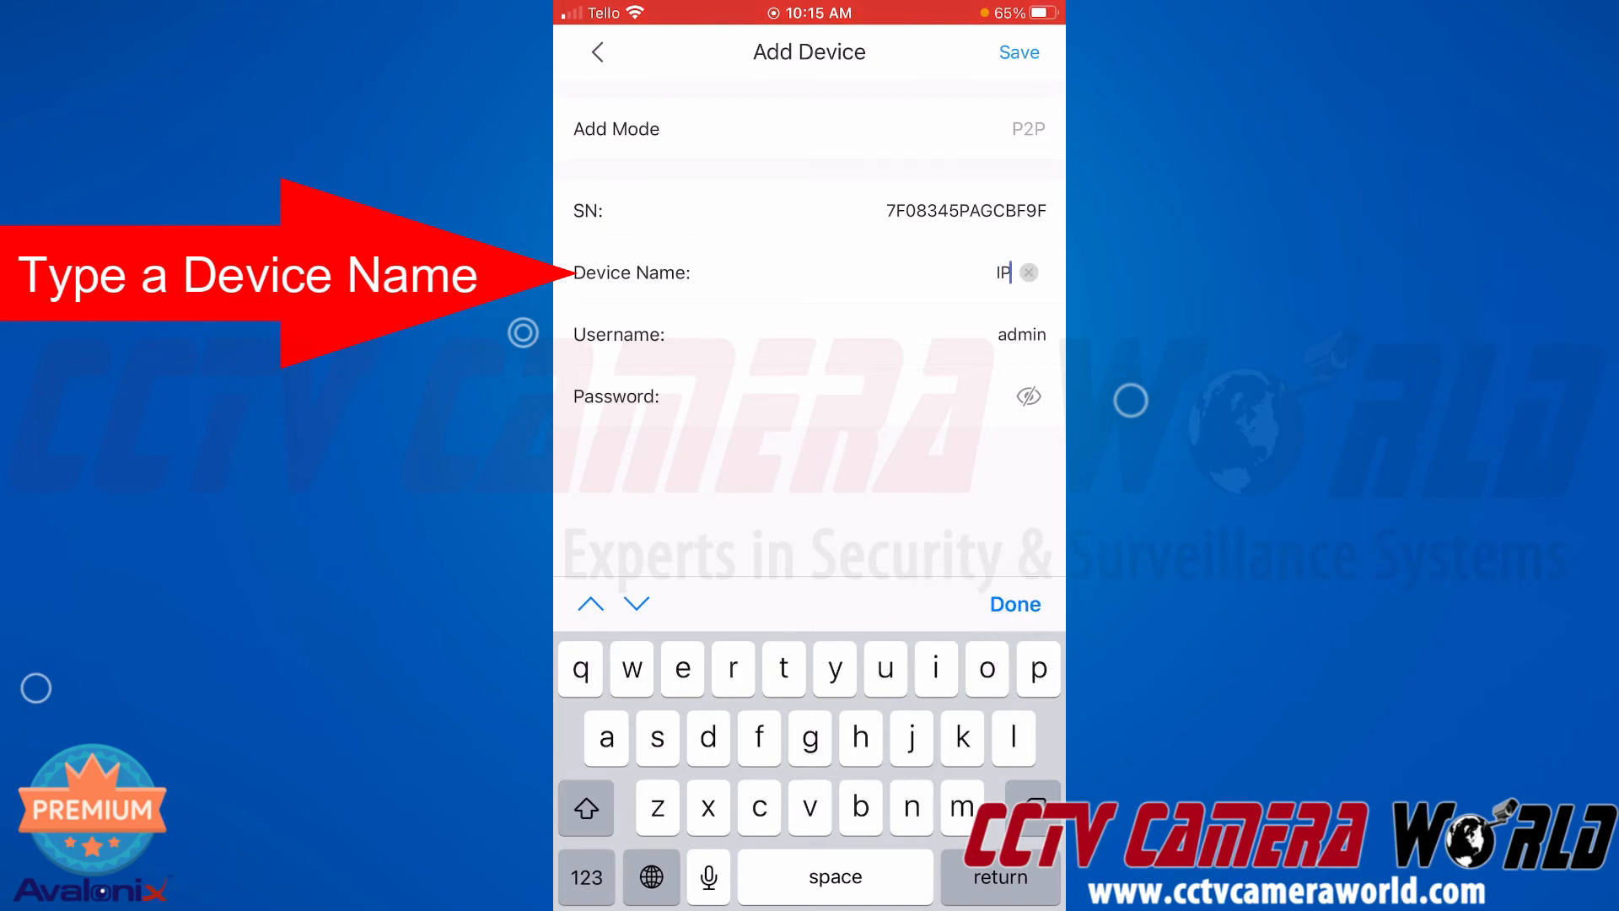
{"action": "type", "text": "Cam"}
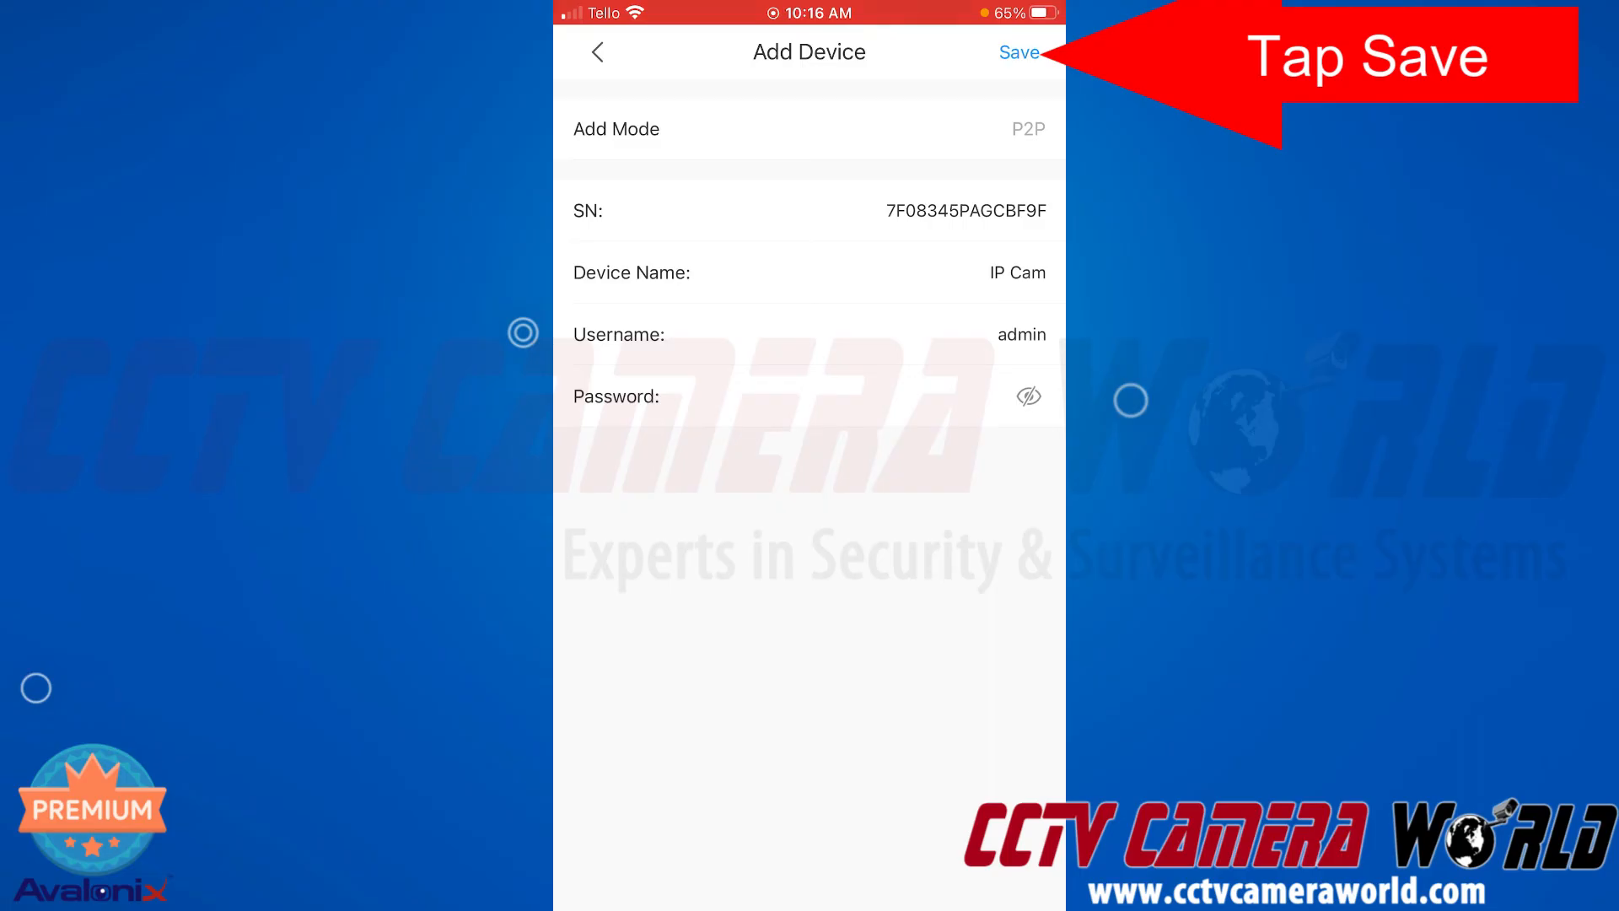
{"action": "left_click", "coordinate": [1022, 53]}
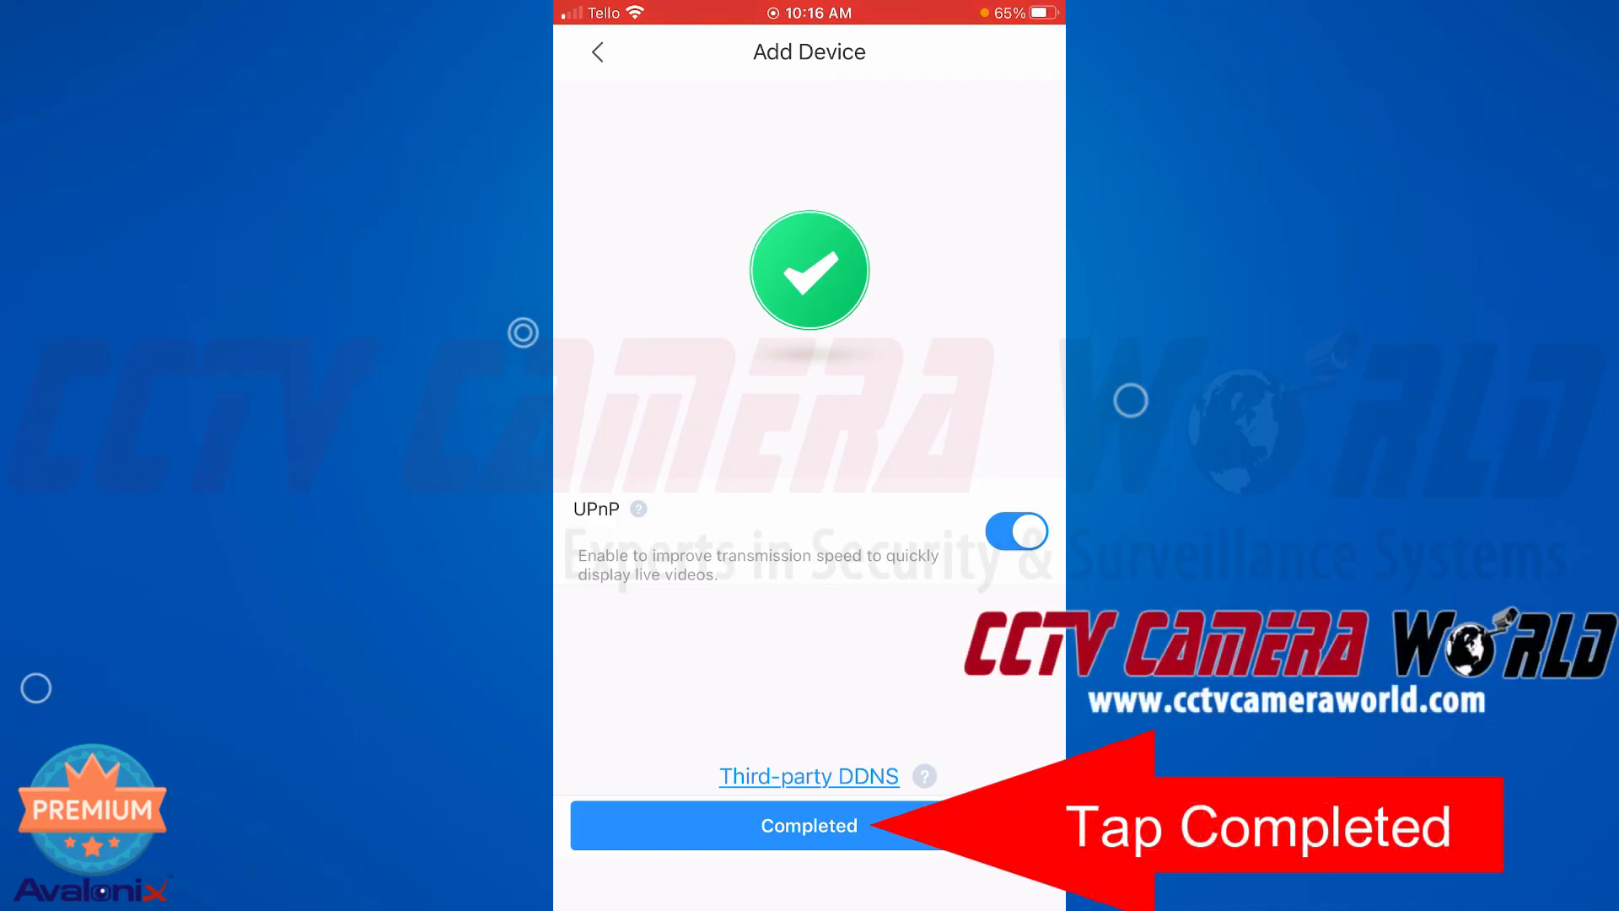
- Tap Completed and enlarge IP Cam's live feed to watch the stream full-size
{"action": "left_click", "coordinate": [809, 826]}
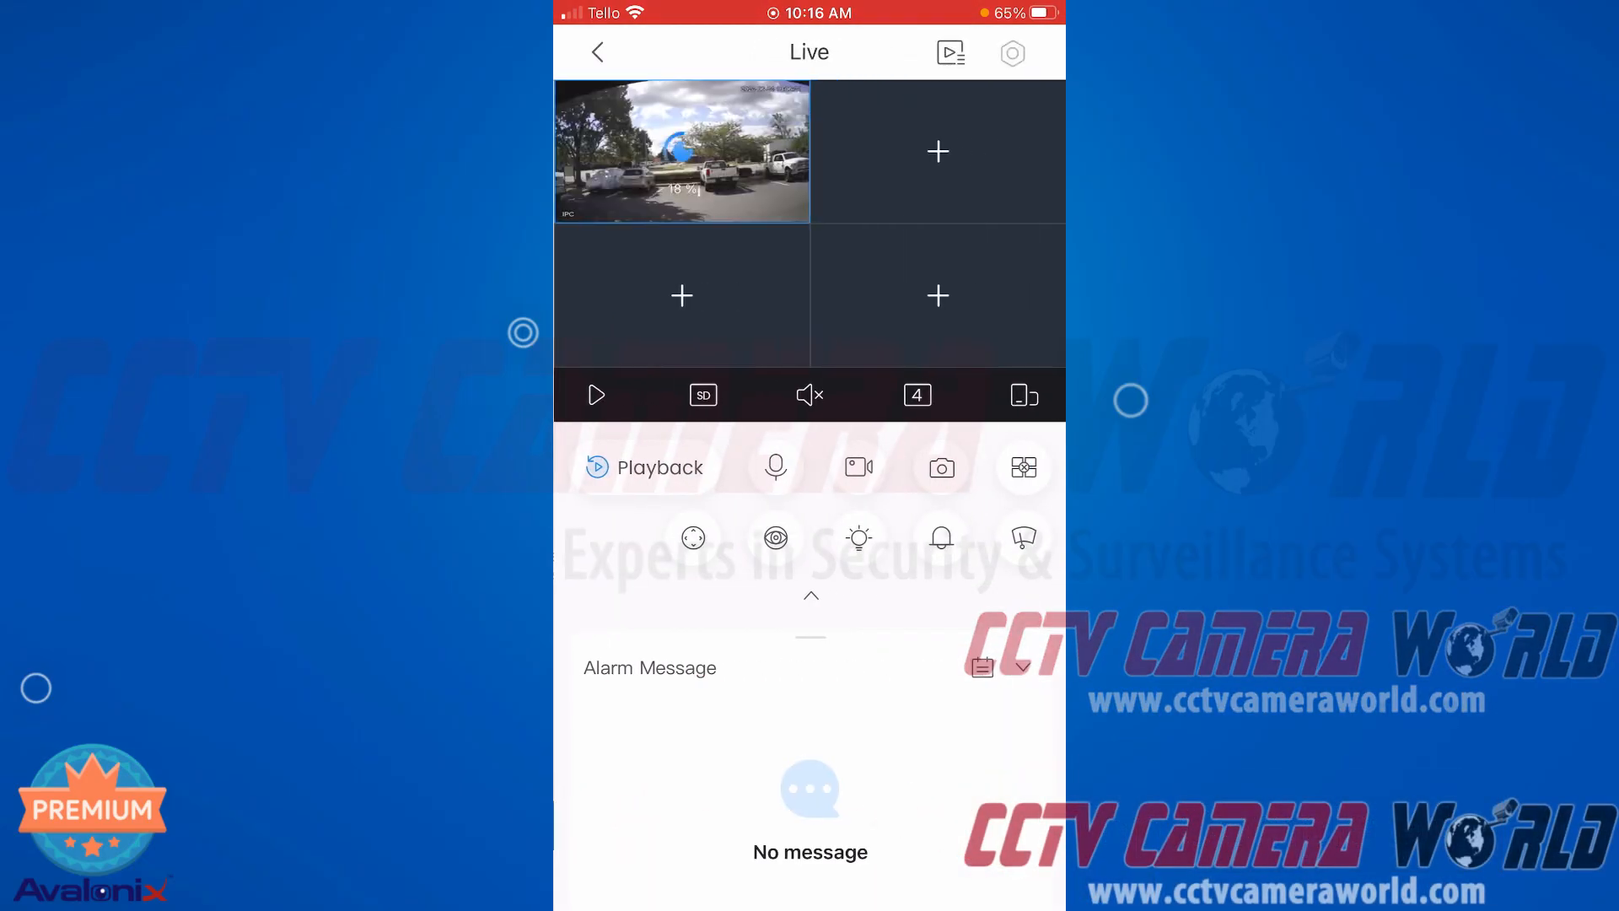
{"action": "left_click", "coordinate": [682, 151]}
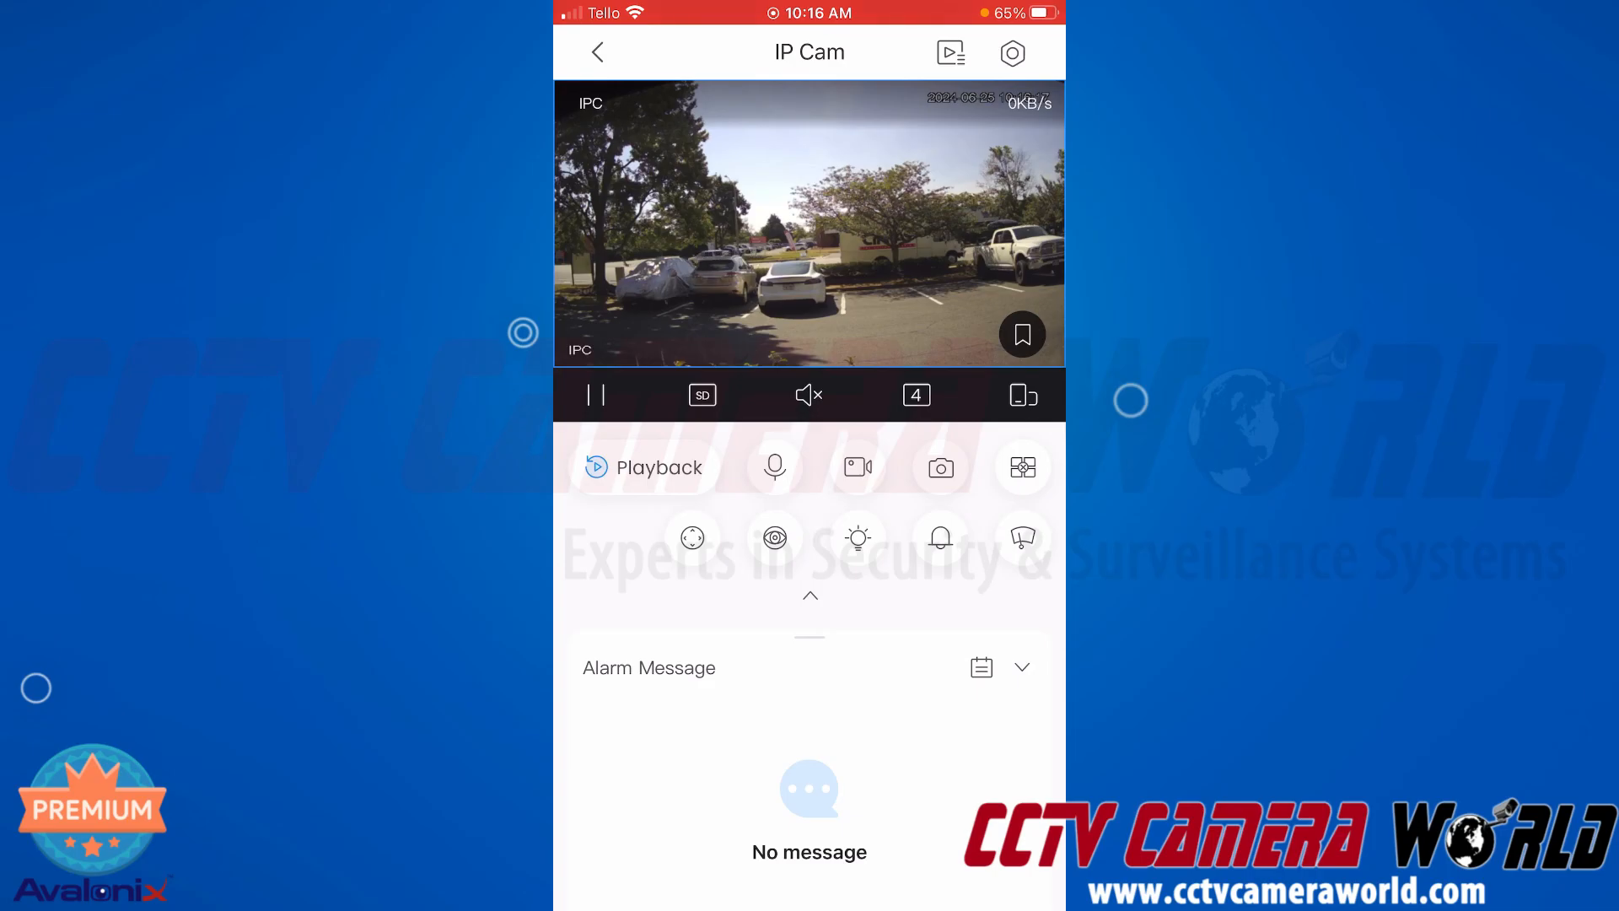